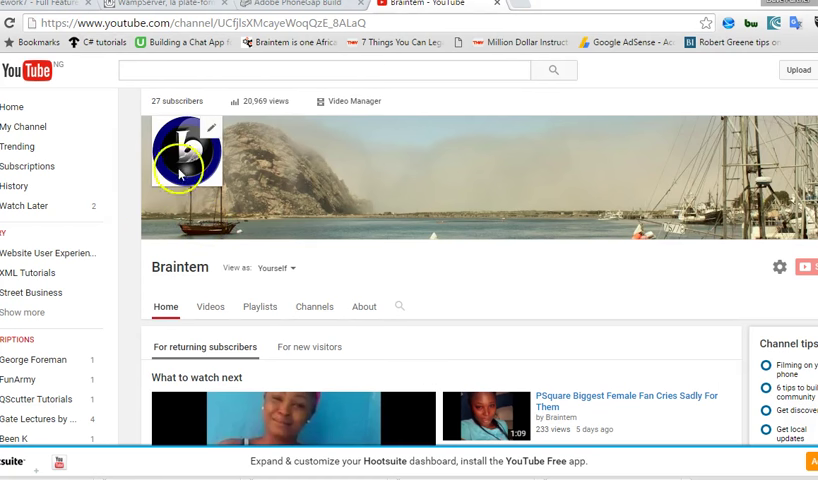
Show the Braintem channel's Playlists page listing XML Tutorials, Street Business and others
{"action": "scroll", "scroll_direction": "down", "scroll_amount": 3}
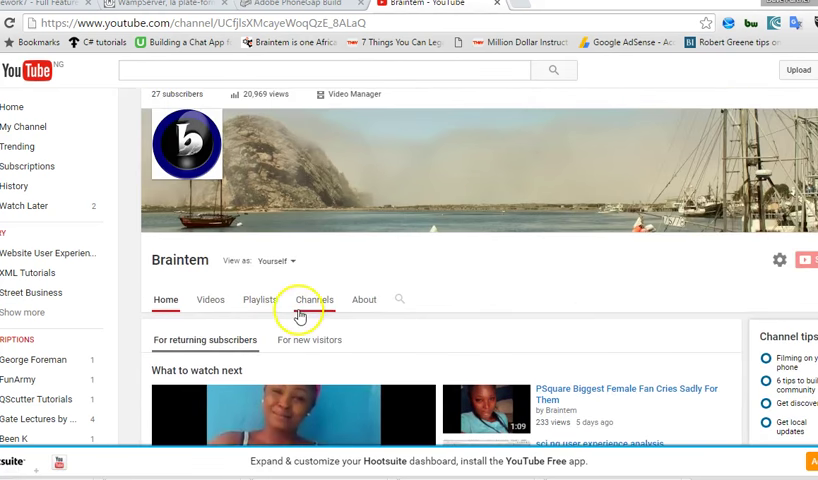
{"action": "left_click", "coordinate": [314, 300]}
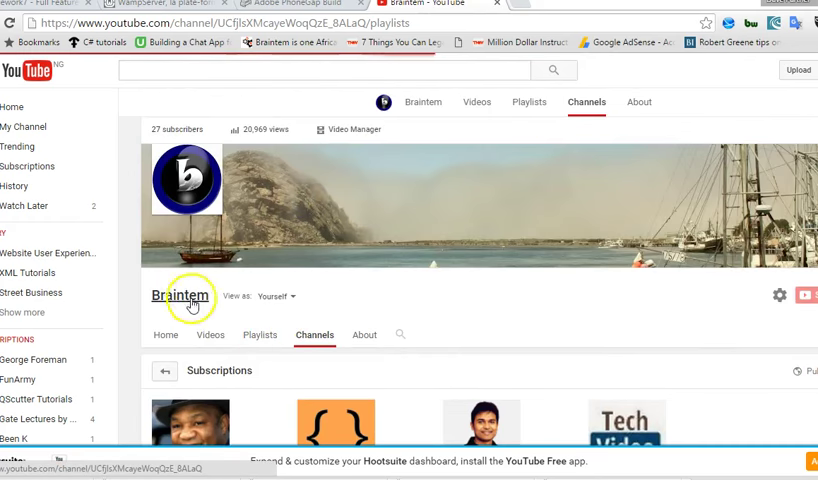
{"action": "left_click", "coordinate": [528, 102]}
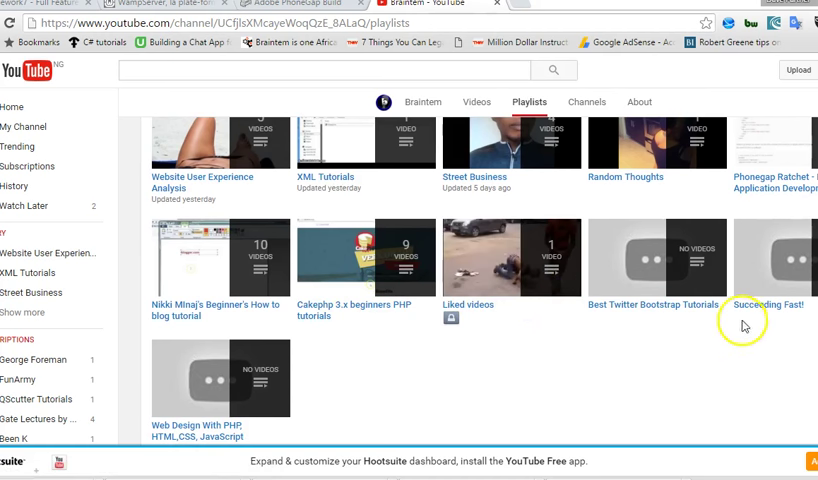
{"action": "mouse_move", "coordinate": [580, 328]}
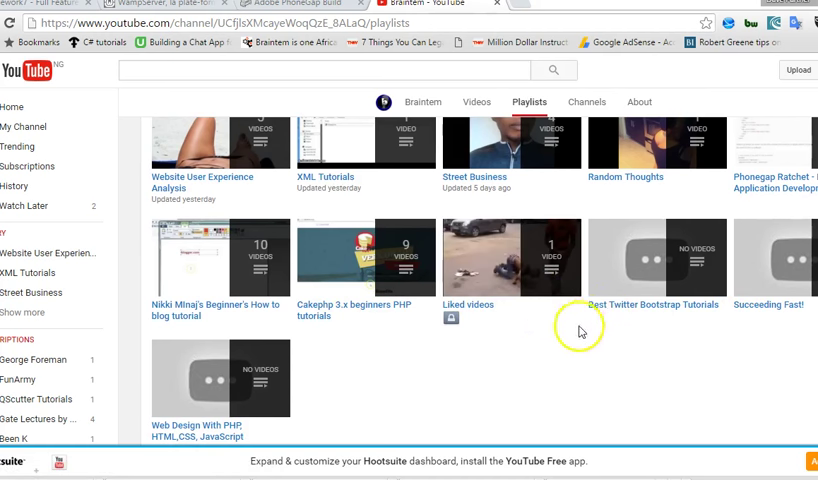
{"action": "mouse_move", "coordinate": [380, 256]}
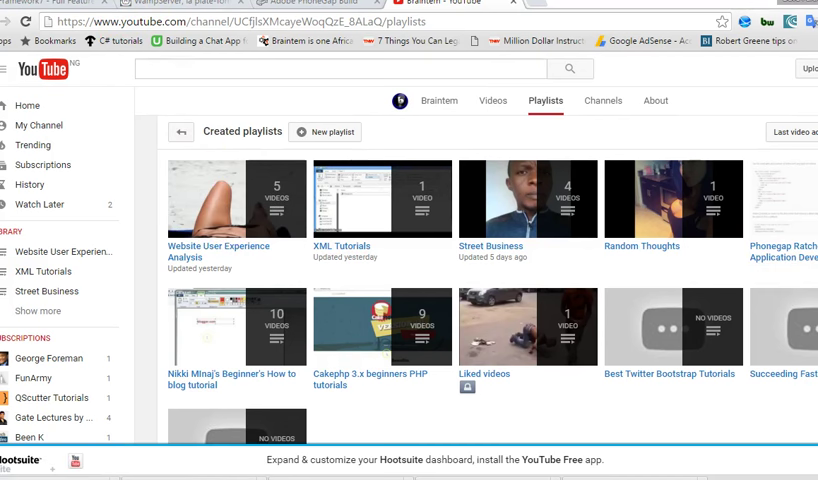
From the framework7.io homepage, reach the Getting Started With Framework7 guide
{"action": "left_click", "coordinate": [50, 6]}
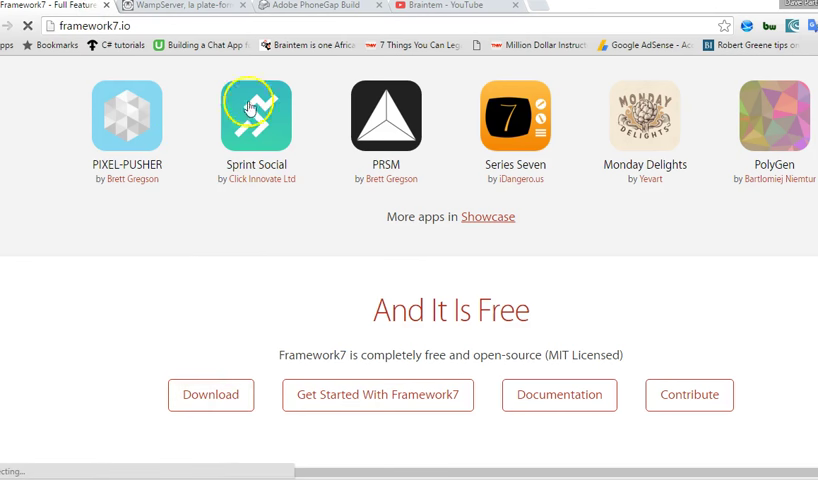
{"action": "scroll", "scroll_direction": "down", "scroll_amount": 3}
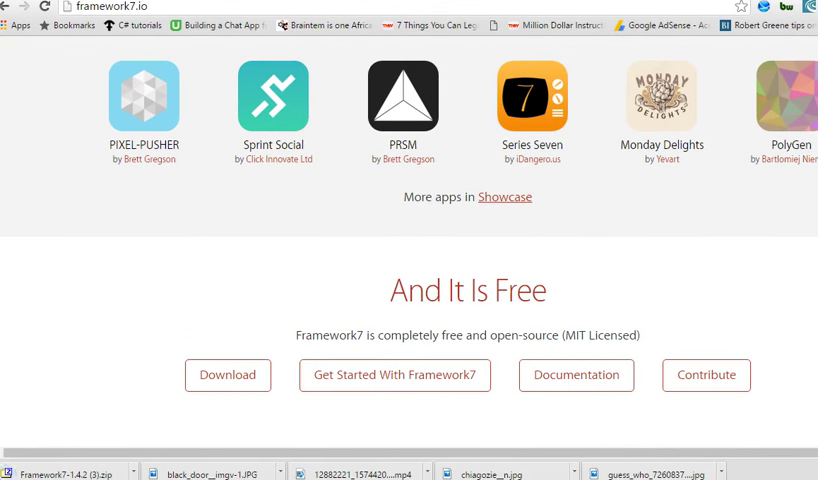
{"action": "scroll", "scroll_direction": "down", "scroll_amount": 3}
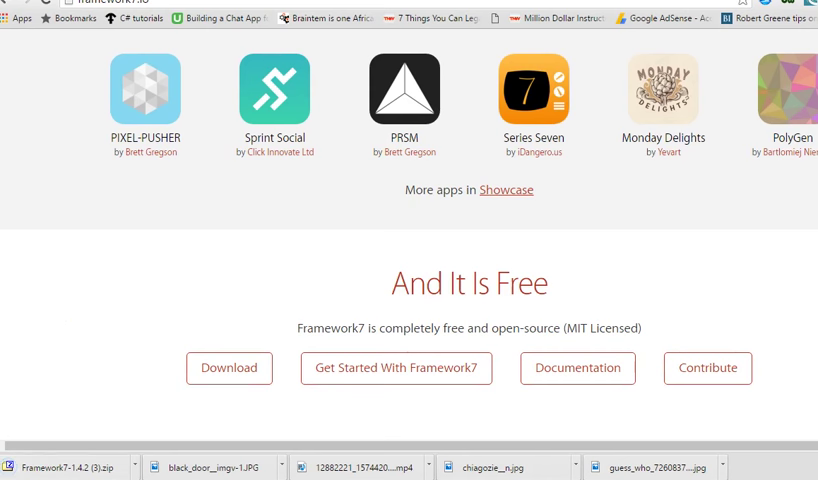
{"action": "left_click", "coordinate": [396, 368]}
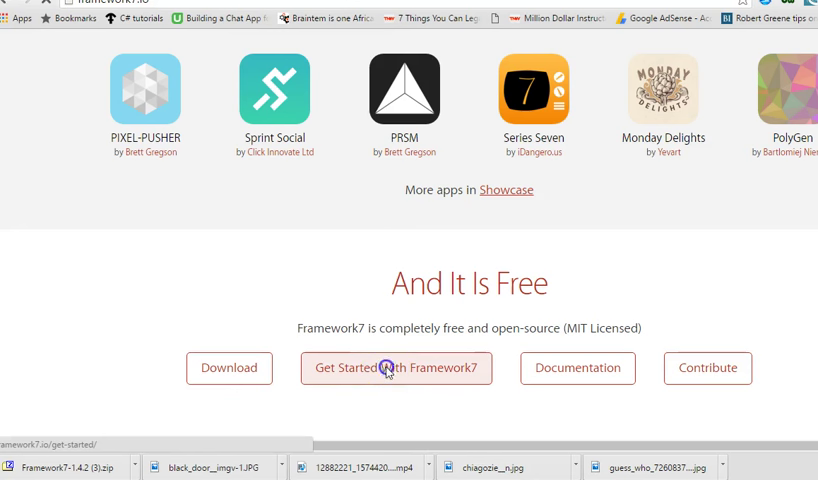
{"action": "left_click", "coordinate": [396, 368]}
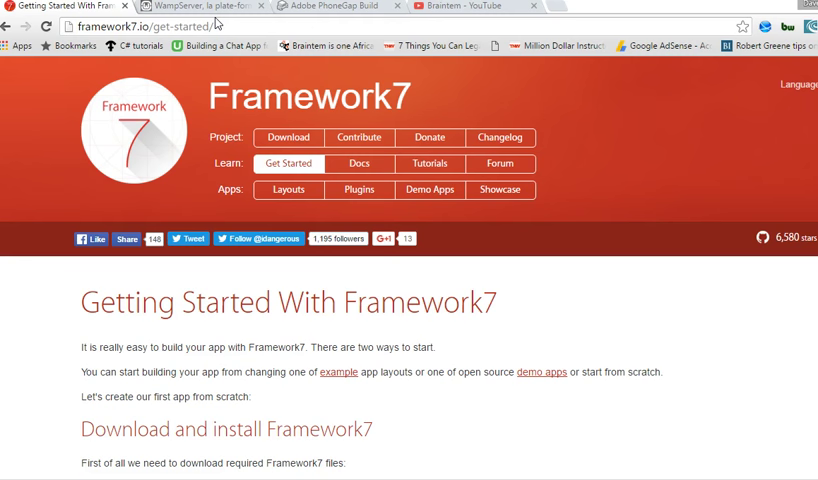
{"action": "mouse_move", "coordinate": [216, 24]}
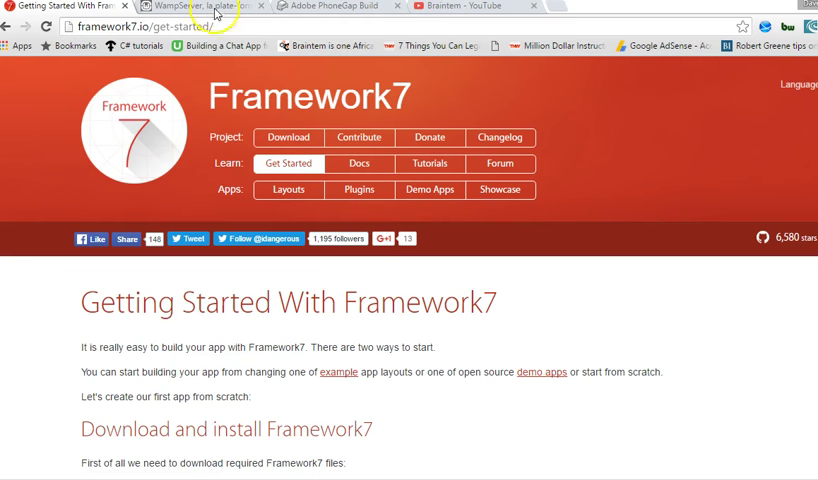
View the WampServer site in English and reach its Downloads list of 32- and 64-bit versions
{"action": "left_click", "coordinate": [200, 6]}
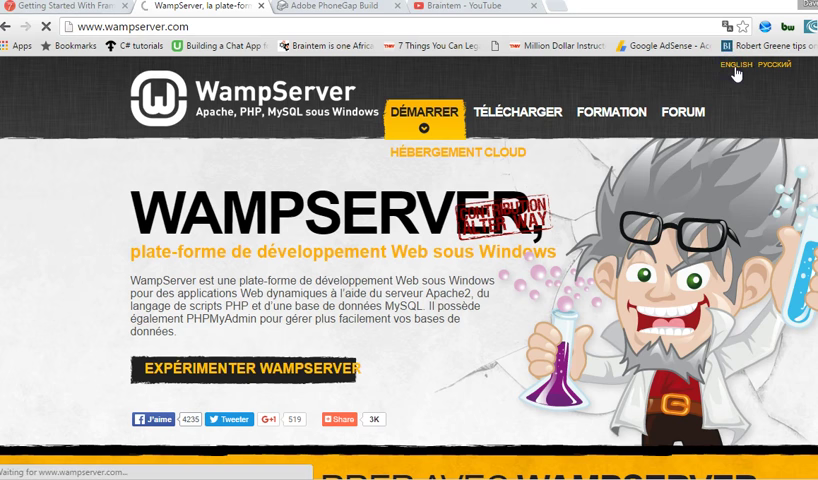
{"action": "left_click", "coordinate": [736, 64]}
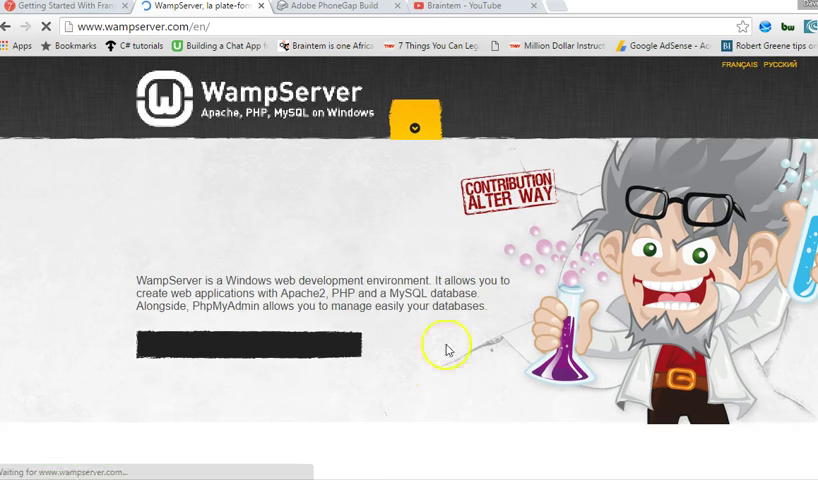
{"action": "scroll", "scroll_direction": "down", "scroll_amount": 3}
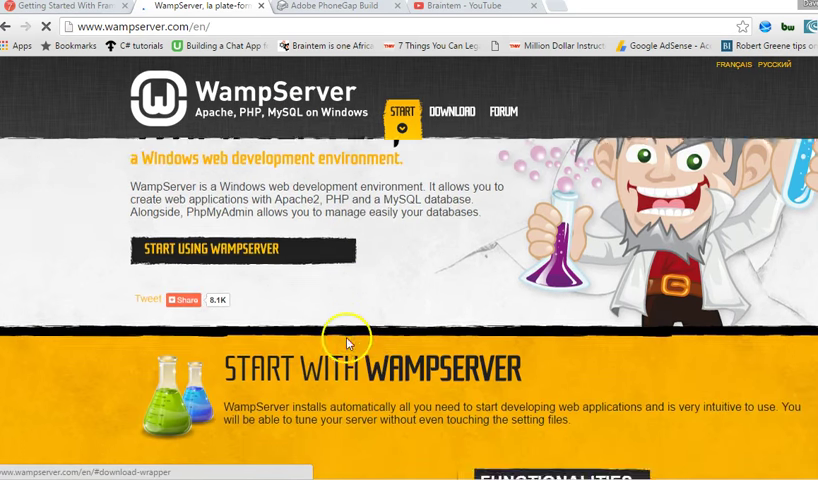
{"action": "left_click", "coordinate": [450, 112]}
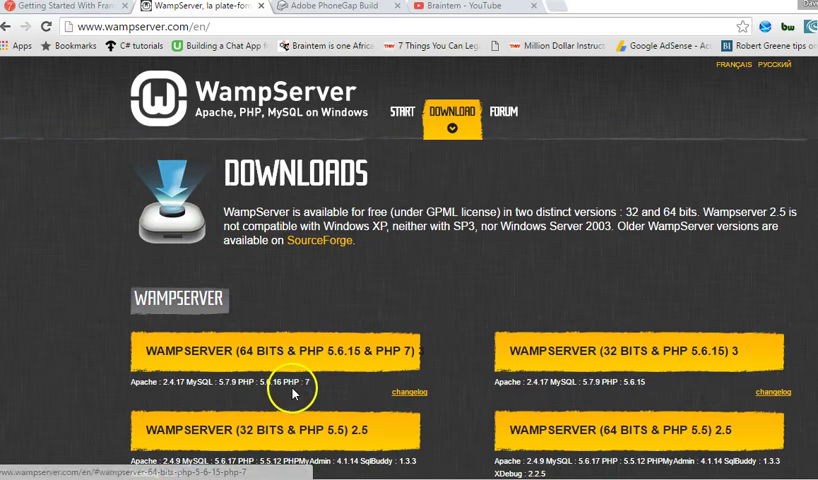
{"action": "scroll", "scroll_direction": "down", "scroll_amount": 3}
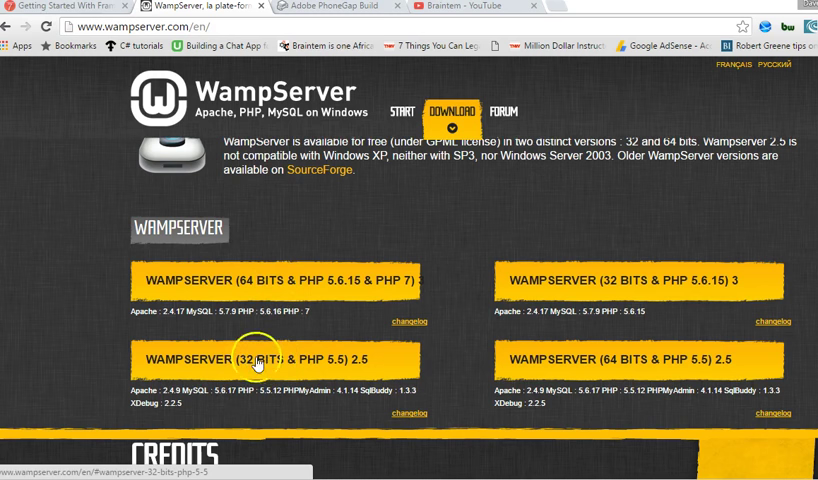
{"action": "mouse_move", "coordinate": [448, 384]}
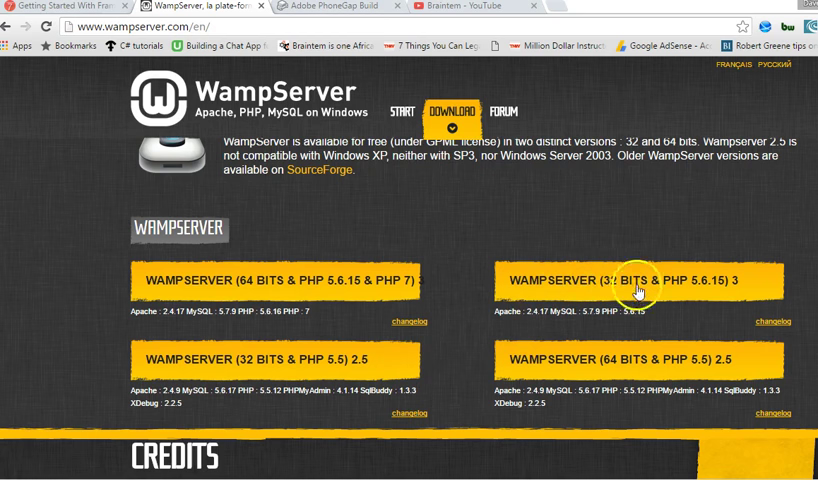
{"action": "scroll", "scroll_direction": "down", "scroll_amount": 3}
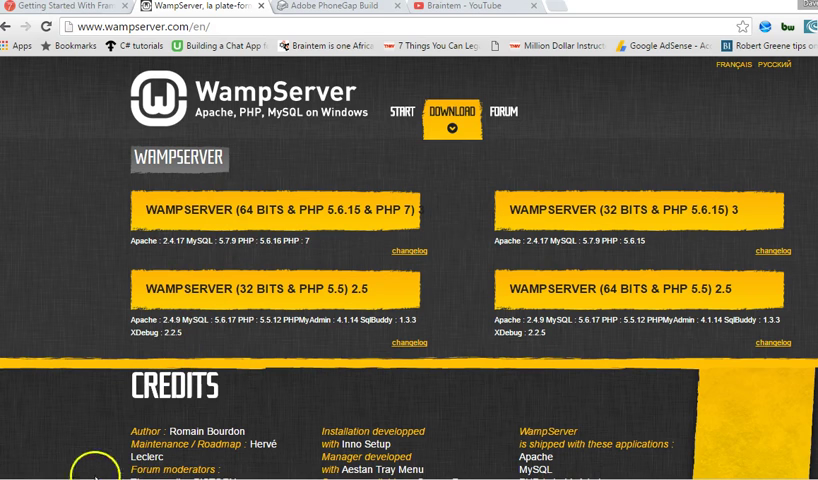
Launch WampServer64 from Start and show its tray menu of Localhost, phpMyAdmin and services
{"action": "left_click", "coordinate": [12, 472]}
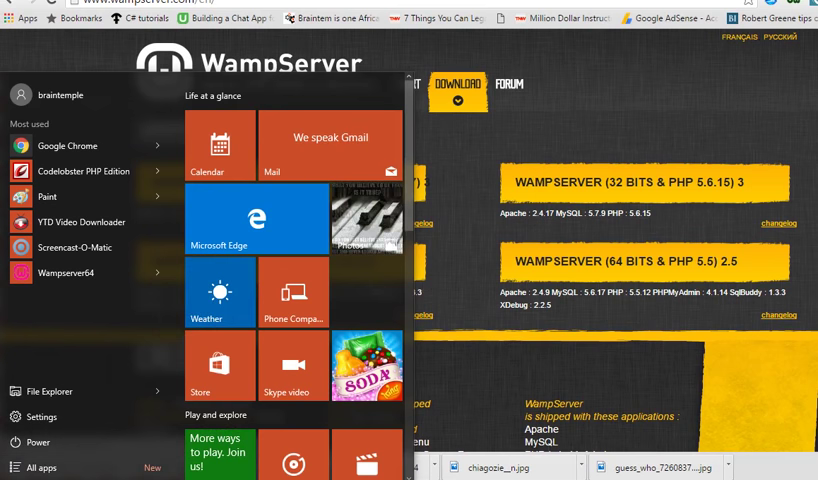
{"action": "type", "text": "wamp"}
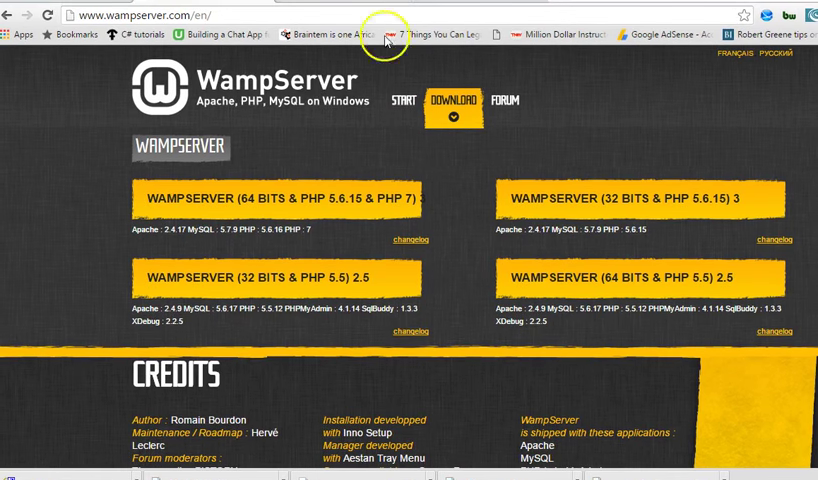
{"action": "mouse_move", "coordinate": [470, 56]}
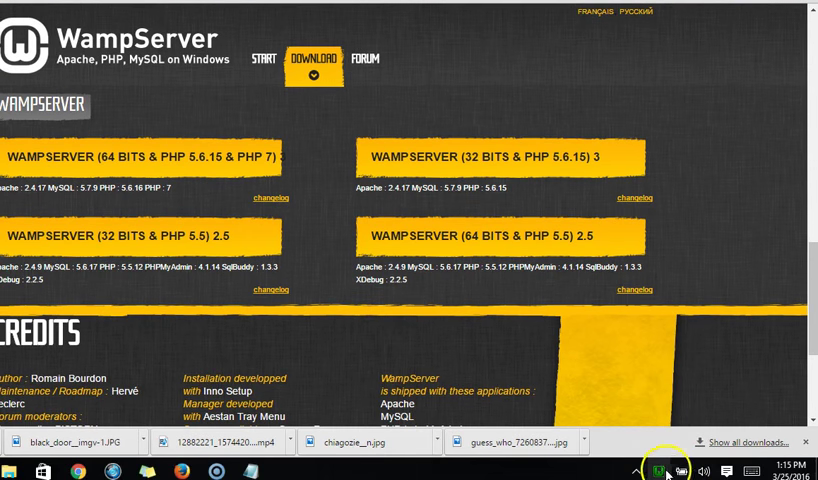
{"action": "left_click", "coordinate": [660, 470]}
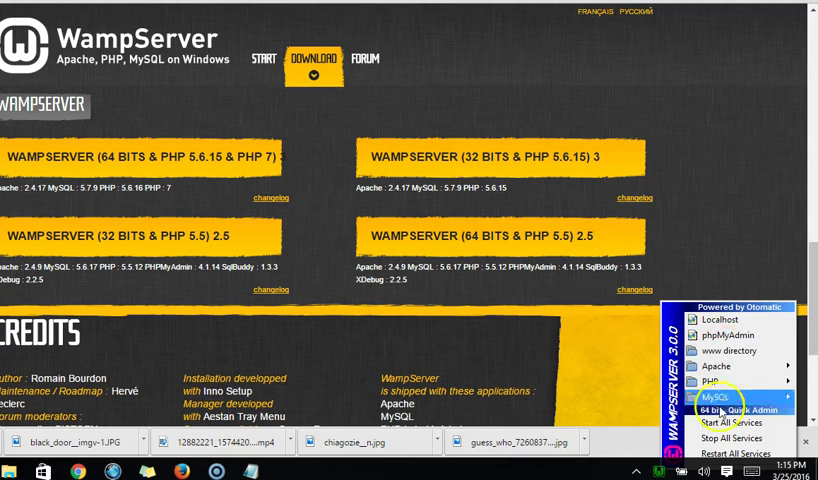
{"action": "mouse_move", "coordinate": [730, 350]}
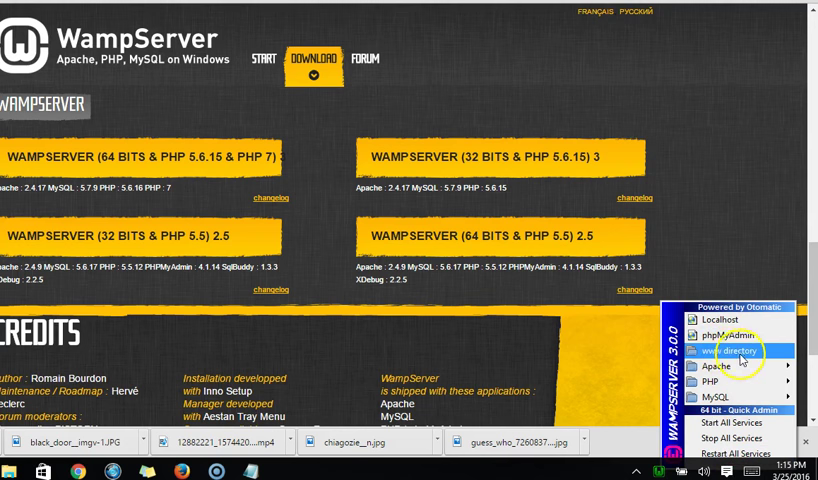
Browse from WampServer's www directory up to wamp and glance at Local Disk (D:)
{"action": "left_click", "coordinate": [728, 356]}
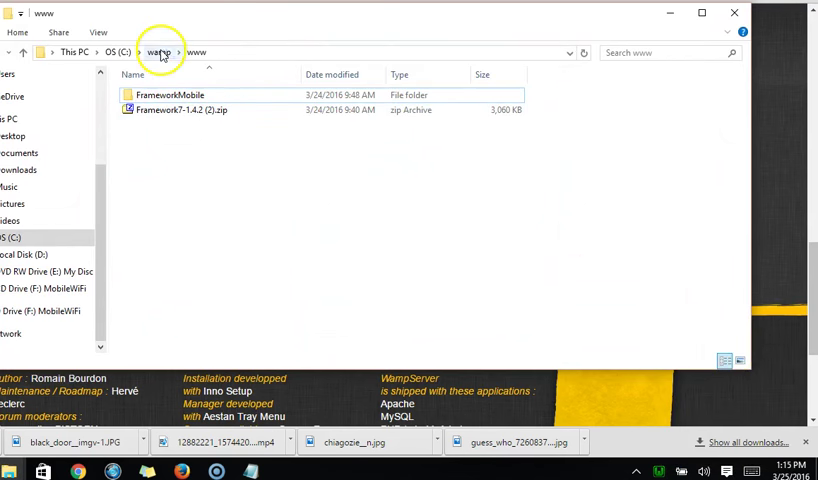
{"action": "left_click", "coordinate": [144, 52]}
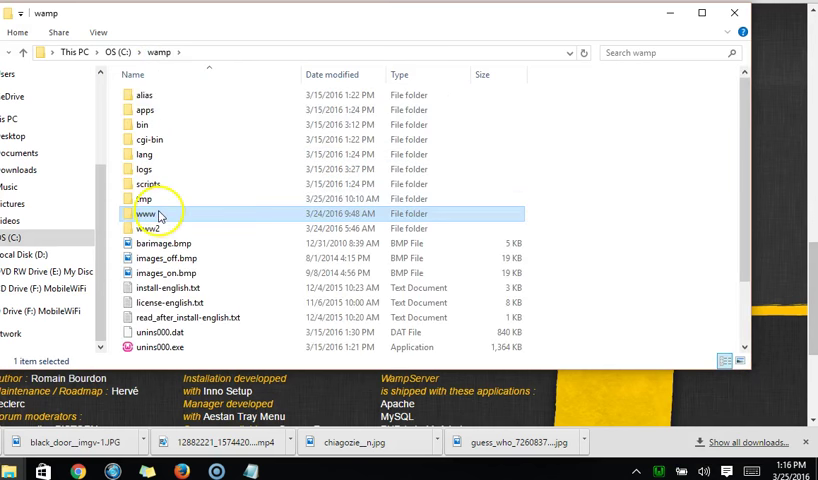
{"action": "double_click", "coordinate": [144, 212]}
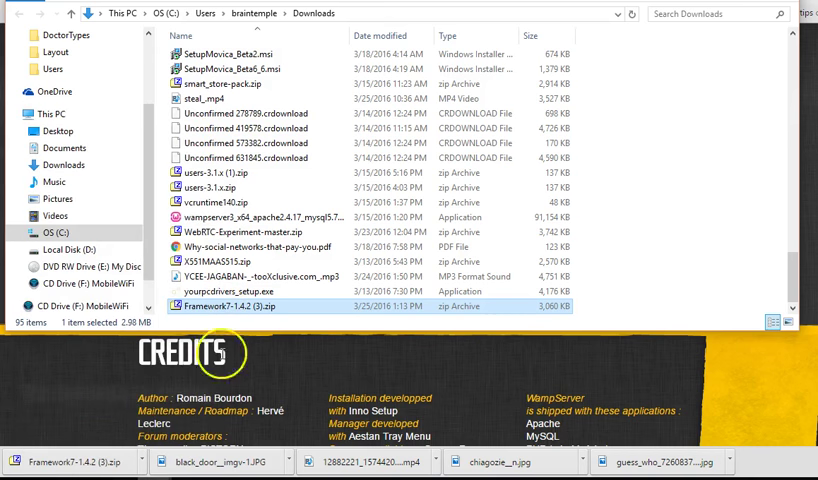
{"action": "left_click", "coordinate": [66, 250]}
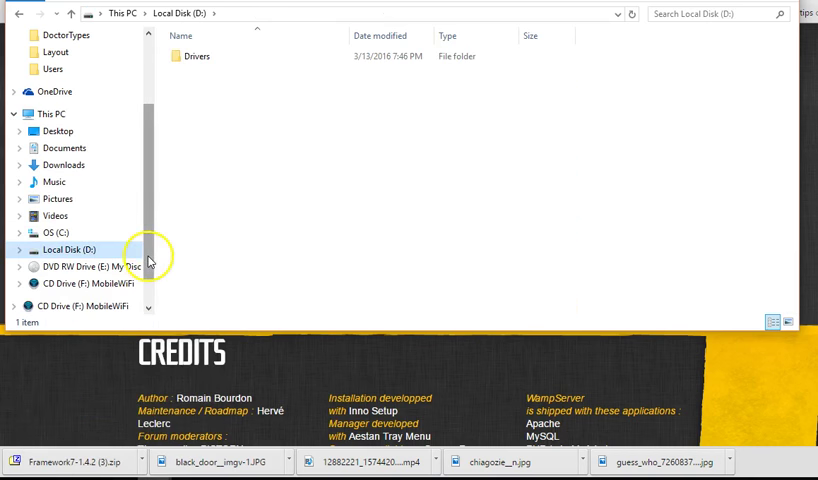
{"action": "left_click", "coordinate": [56, 232]}
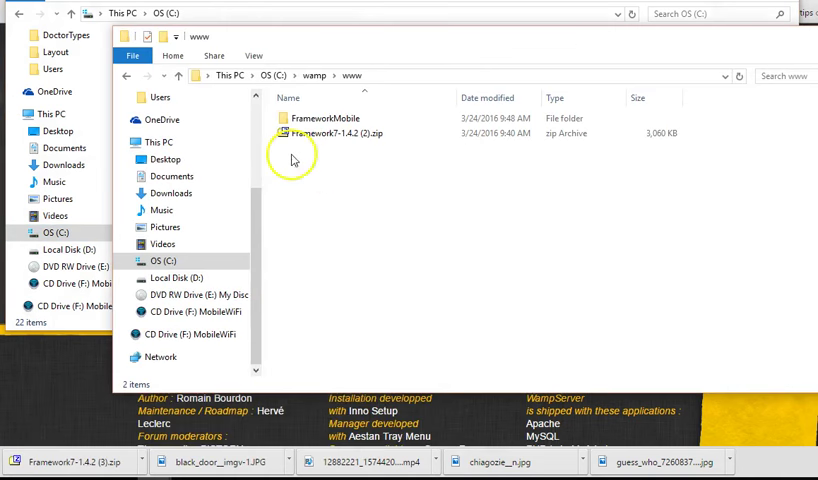
Navigate C:\ > wamp > www to see the Framework7 1.4.2 zip beside FrameworkMobile
{"action": "left_click", "coordinate": [400, 76]}
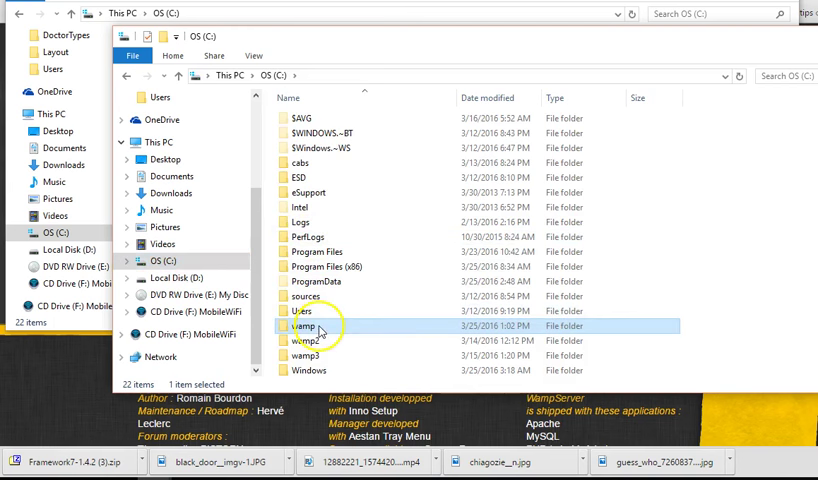
{"action": "double_click", "coordinate": [300, 340]}
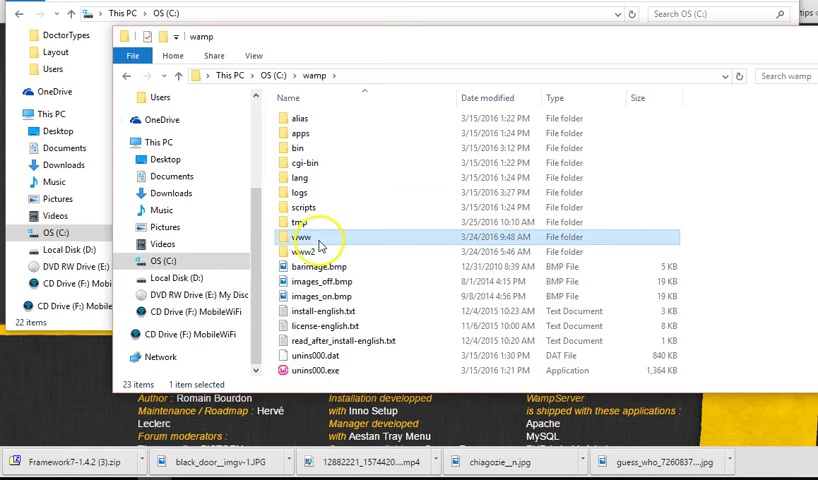
{"action": "double_click", "coordinate": [300, 236]}
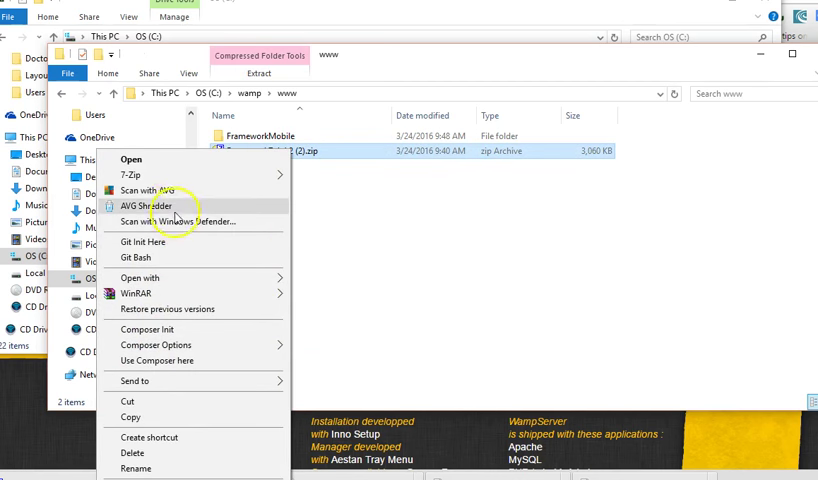
{"action": "mouse_move", "coordinate": [130, 174]}
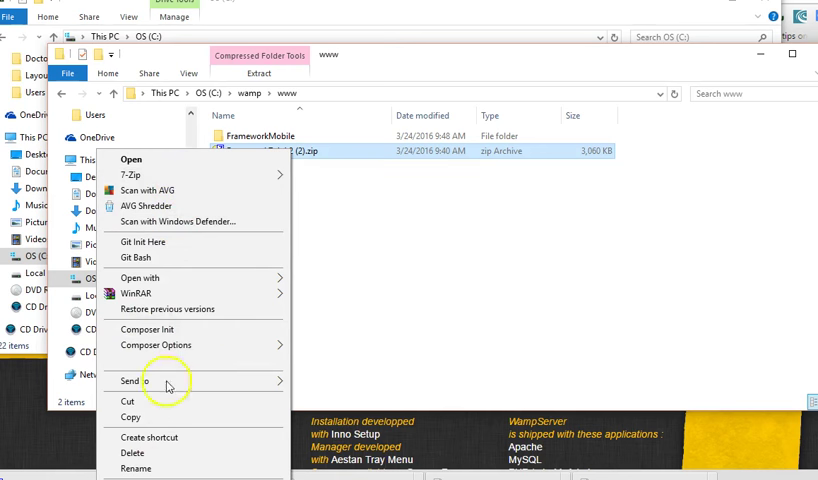
Extract the Framework7-1.4.2 zip with 7-Zip into the www folder
{"action": "left_click", "coordinate": [138, 278]}
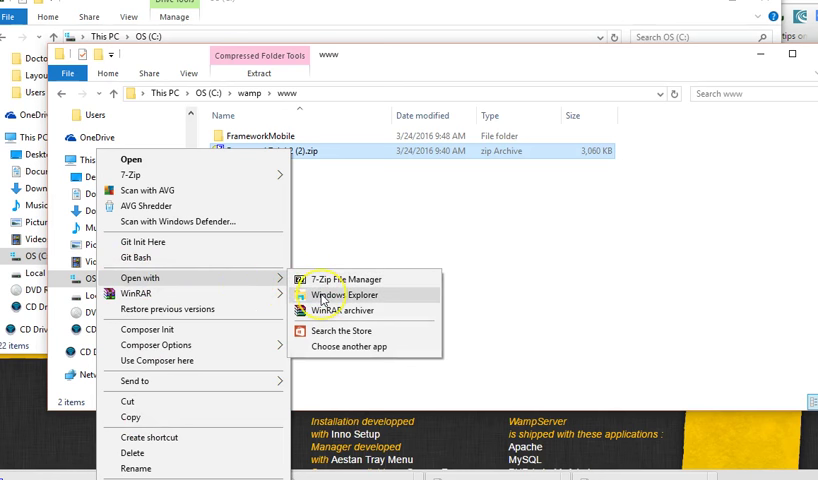
{"action": "left_click", "coordinate": [350, 296]}
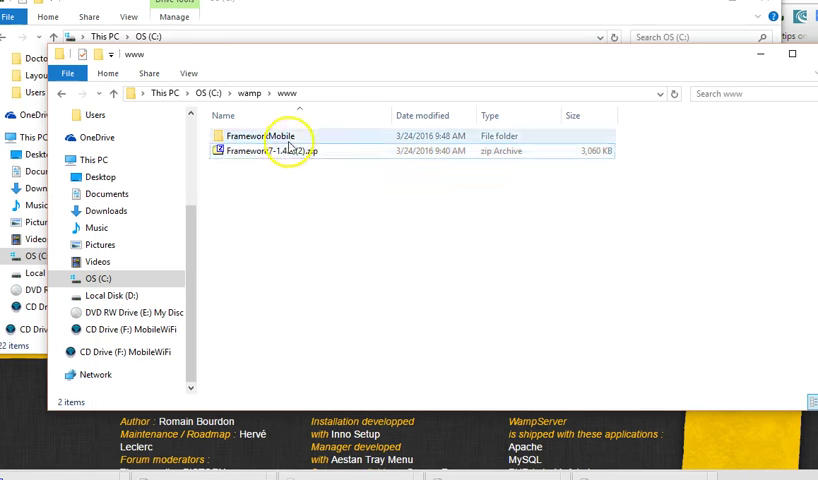
{"action": "double_click", "coordinate": [264, 136]}
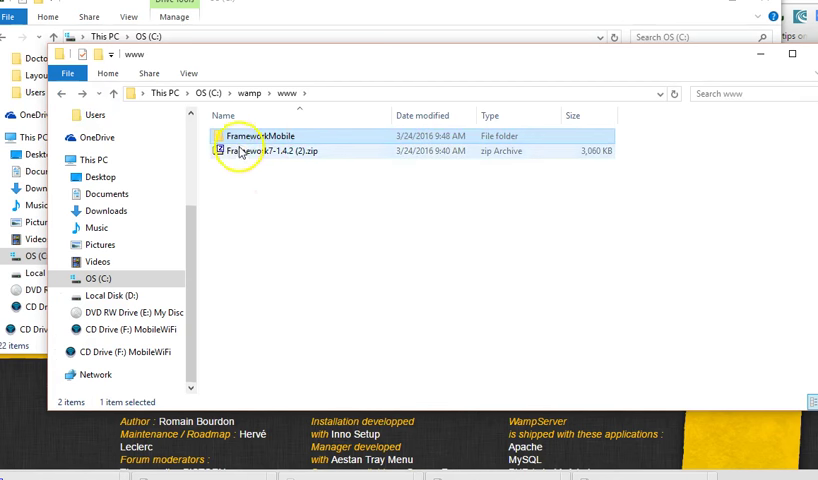
{"action": "right_click", "coordinate": [248, 150]}
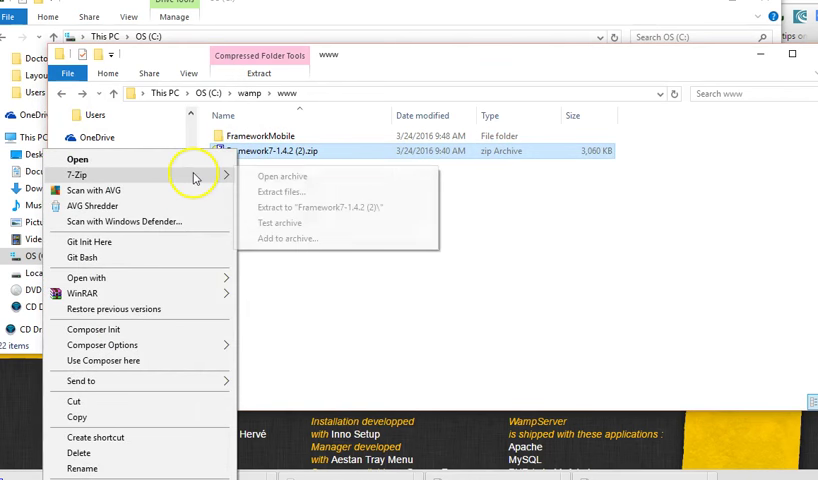
{"action": "left_click", "coordinate": [284, 192]}
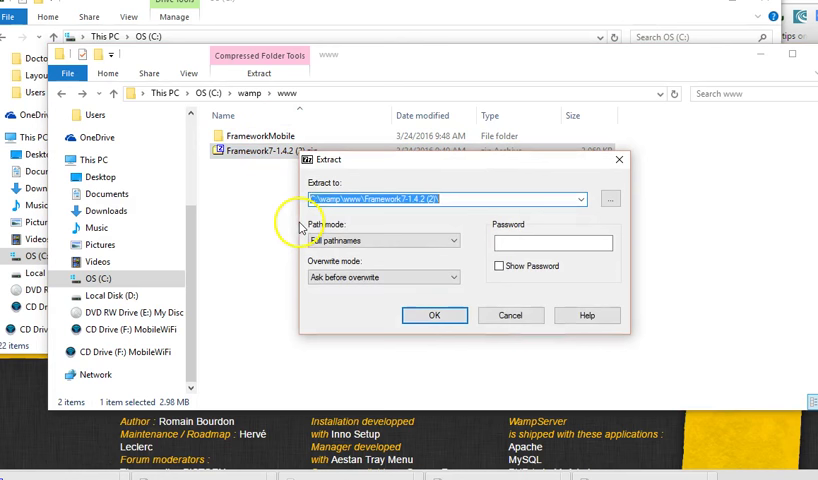
{"action": "left_click", "coordinate": [434, 316]}
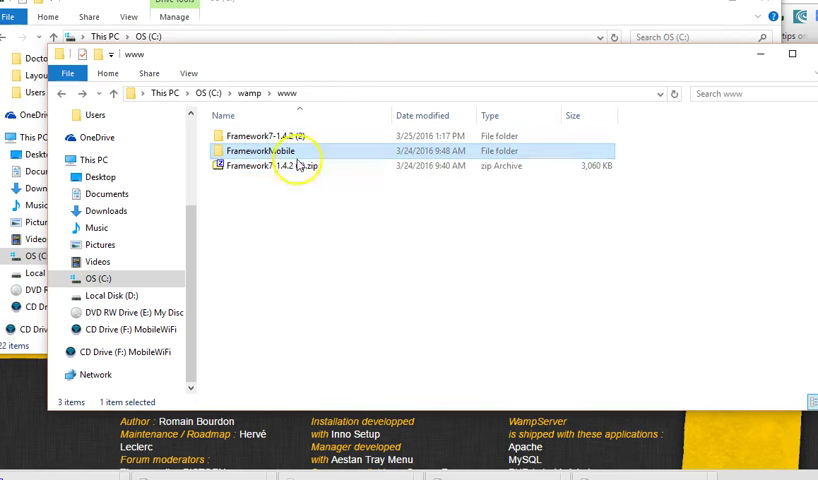
{"action": "key", "text": "Delete"}
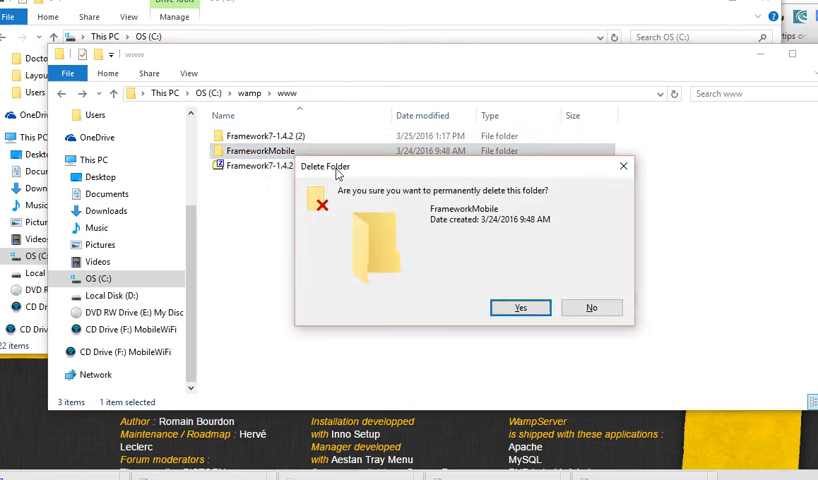
{"action": "left_click", "coordinate": [520, 308]}
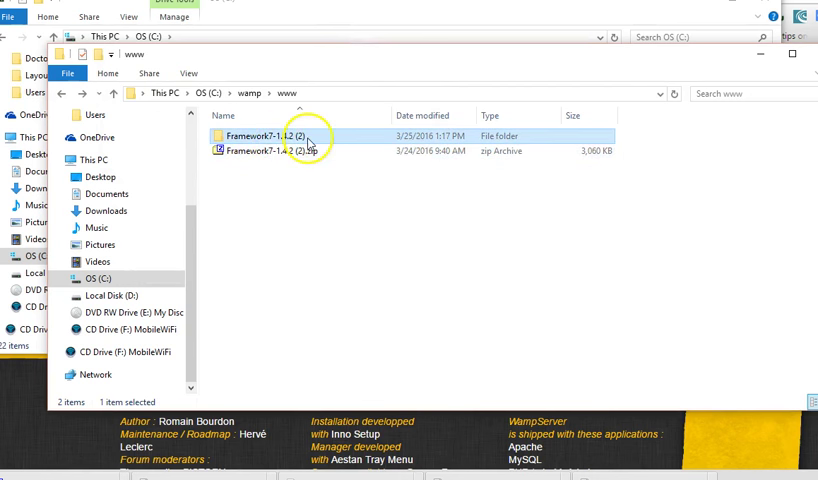
Cut all files from the nested Framework7-1.4.2 folder and paste them one level up in Framework7-1.4.2 (2)
{"action": "double_click", "coordinate": [290, 136]}
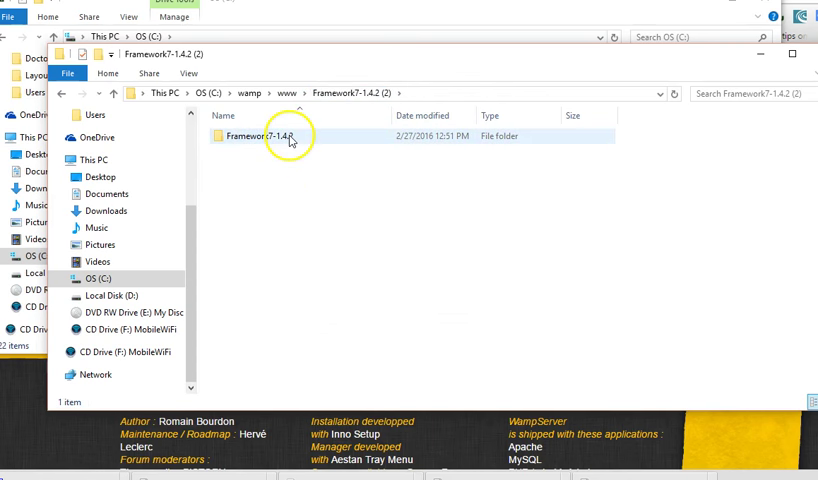
{"action": "double_click", "coordinate": [284, 136]}
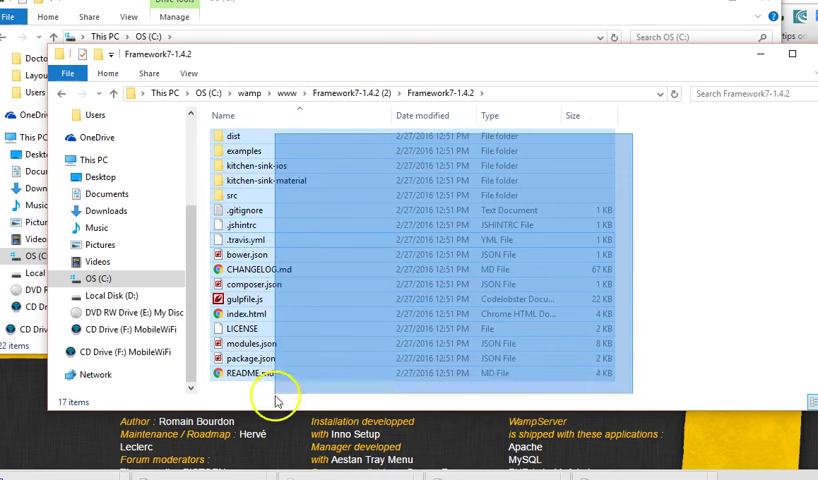
{"action": "left_click", "coordinate": [676, 196]}
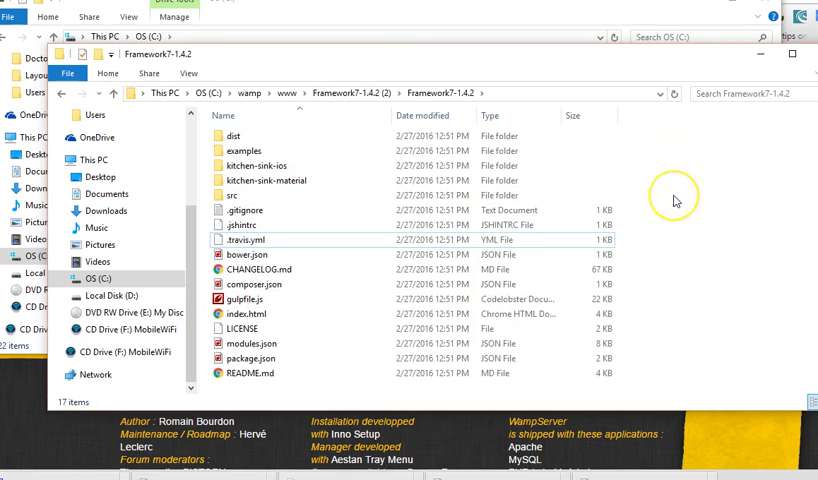
{"action": "right_click", "coordinate": [260, 166]}
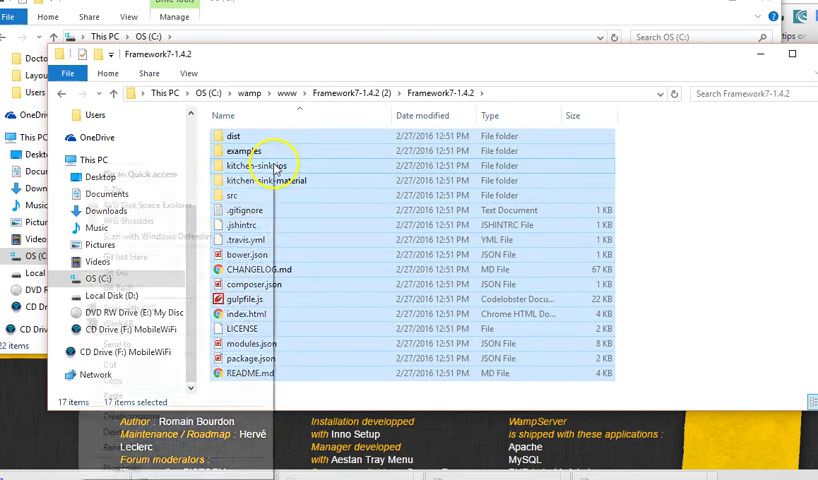
{"action": "right_click", "coordinate": [264, 166]}
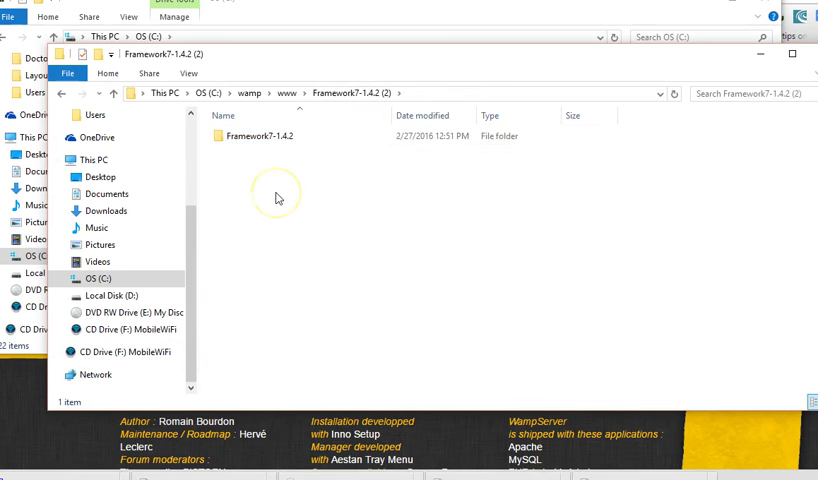
{"action": "mouse_move", "coordinate": [264, 244]}
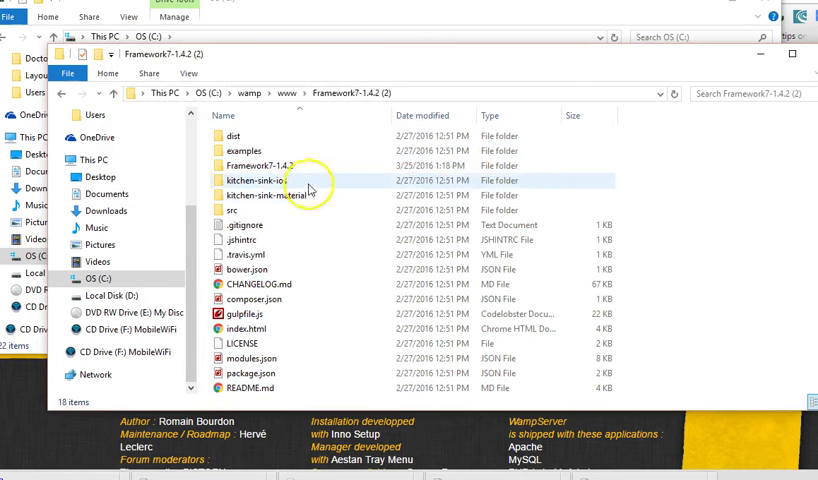
{"action": "left_click", "coordinate": [260, 166]}
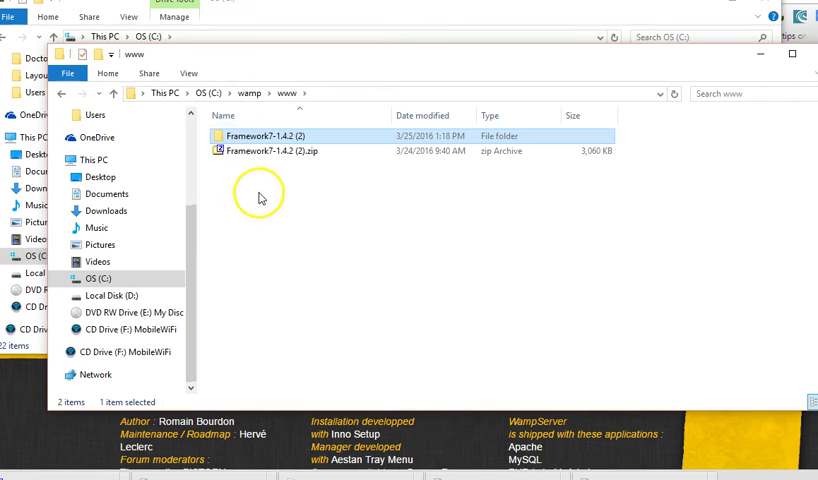
{"action": "double_click", "coordinate": [270, 136]}
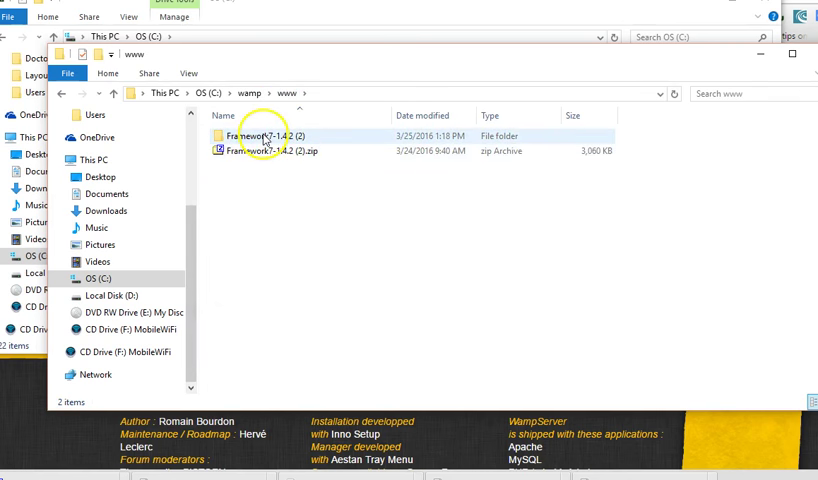
Rename the Framework7-1.4.2 (2) folder to myfirstmobileapp
{"action": "left_click", "coordinate": [270, 136]}
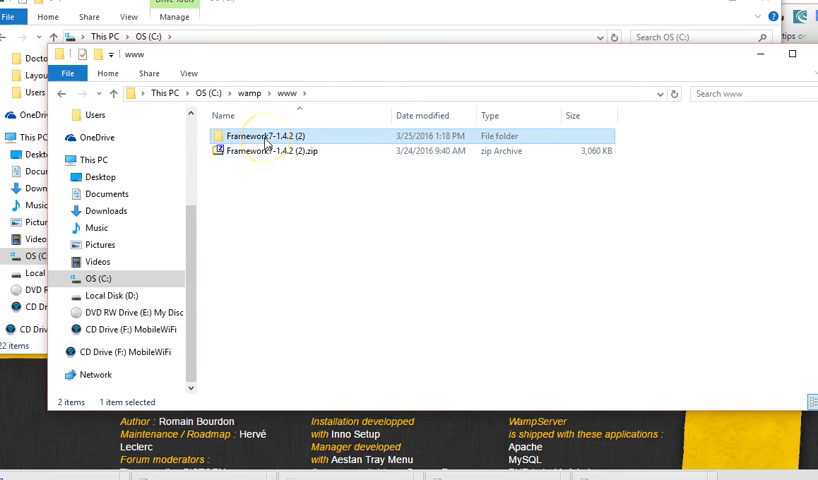
{"action": "double_click", "coordinate": [264, 136]}
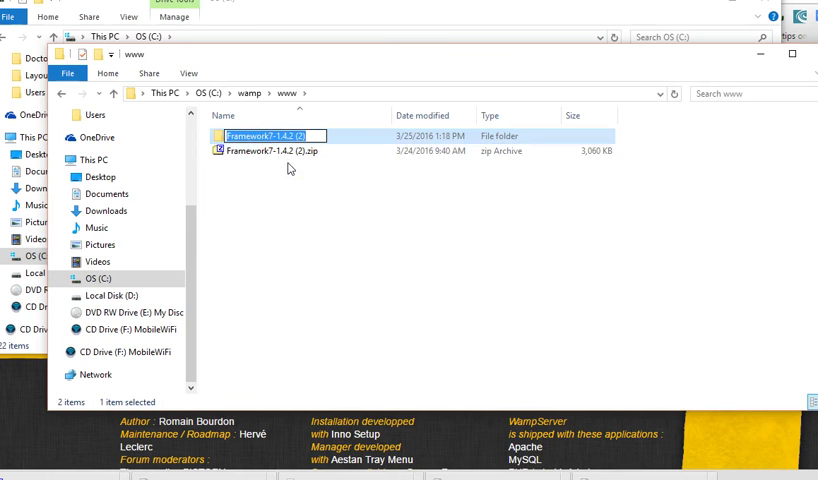
{"action": "type", "text": "myfirstmobile"}
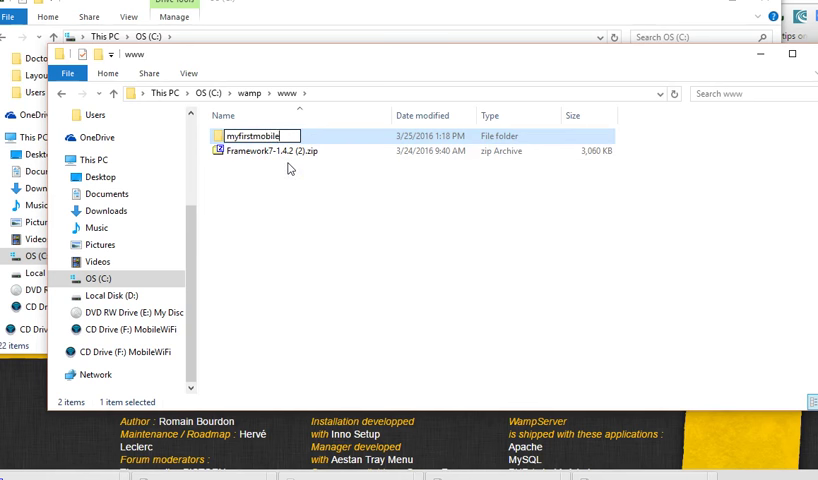
{"action": "type", "text": "app"}
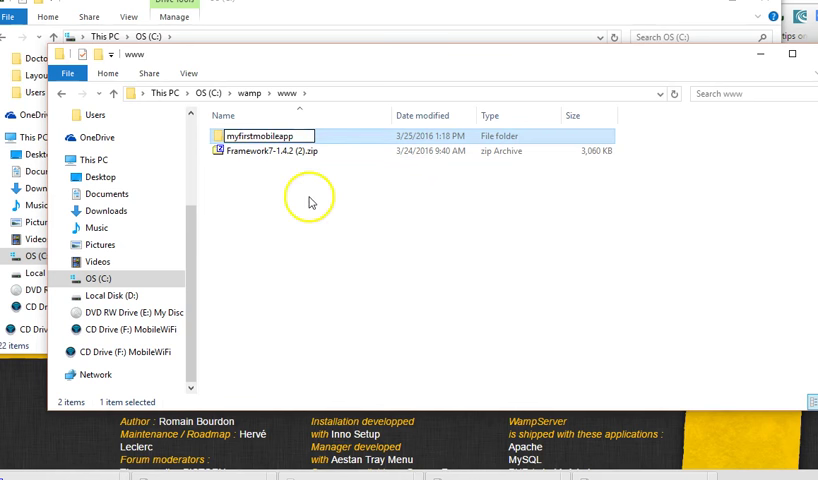
Browse into myfirstmobileapp's dist folder with its css, img, js and HTML pages
{"action": "double_click", "coordinate": [264, 136]}
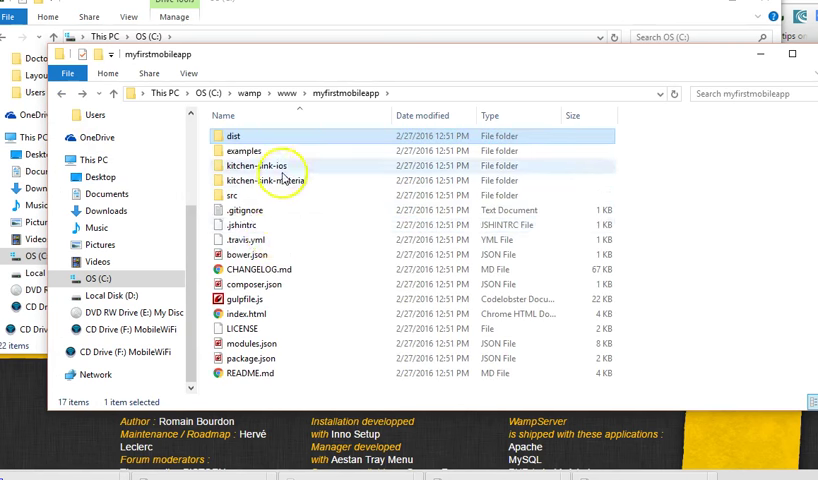
{"action": "double_click", "coordinate": [226, 136]}
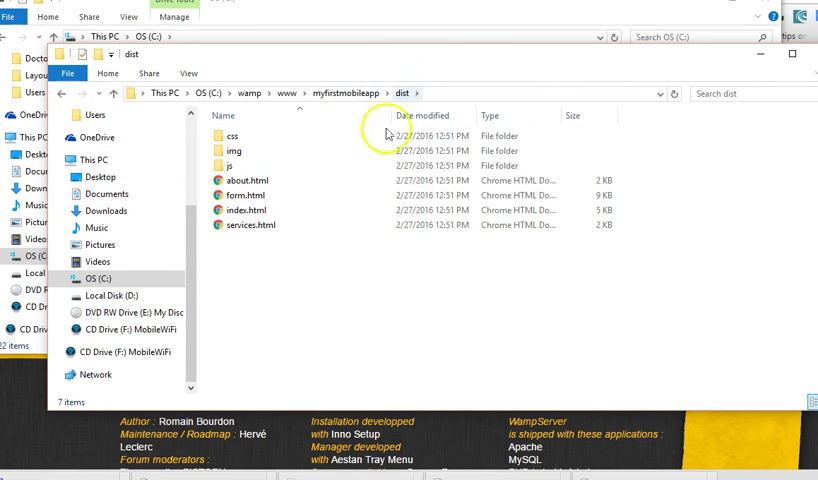
{"action": "mouse_move", "coordinate": [728, 104]}
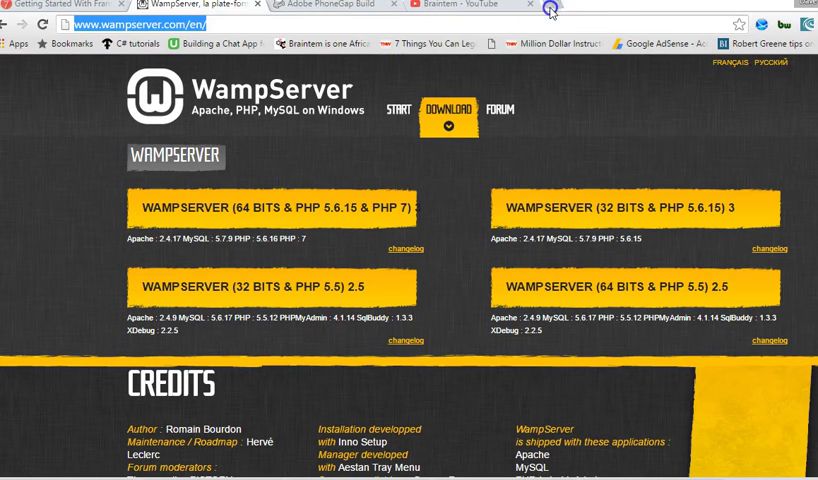
Load localhost/myfirstmobileapp/dist/ in a new Chrome tab to show the Awesome App
{"action": "left_click", "coordinate": [546, 4]}
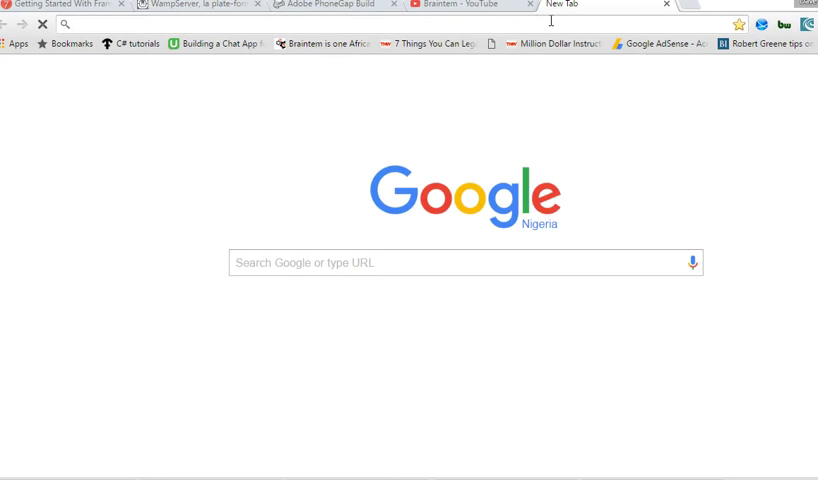
{"action": "type", "text": "localhost"}
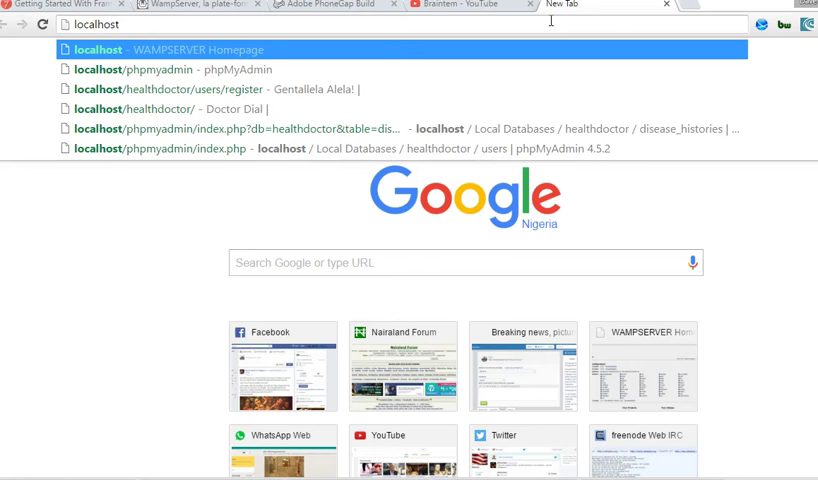
{"action": "type", "text": "/myfirstmobileapp/"}
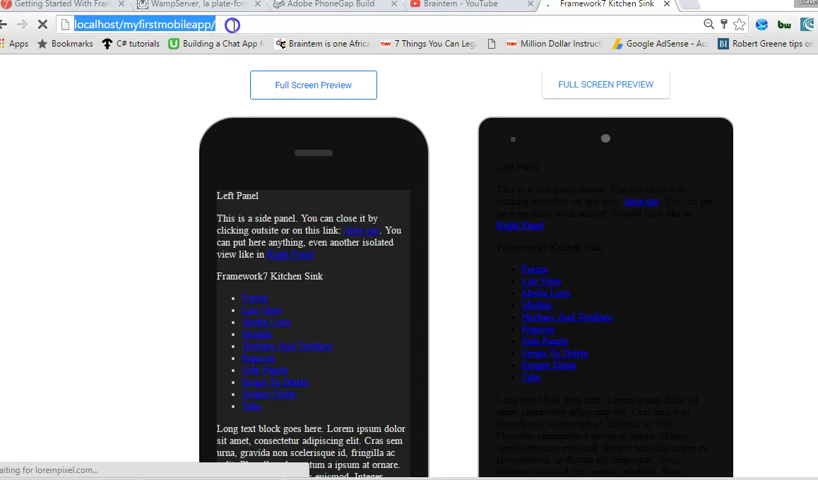
{"action": "left_click", "coordinate": [150, 24]}
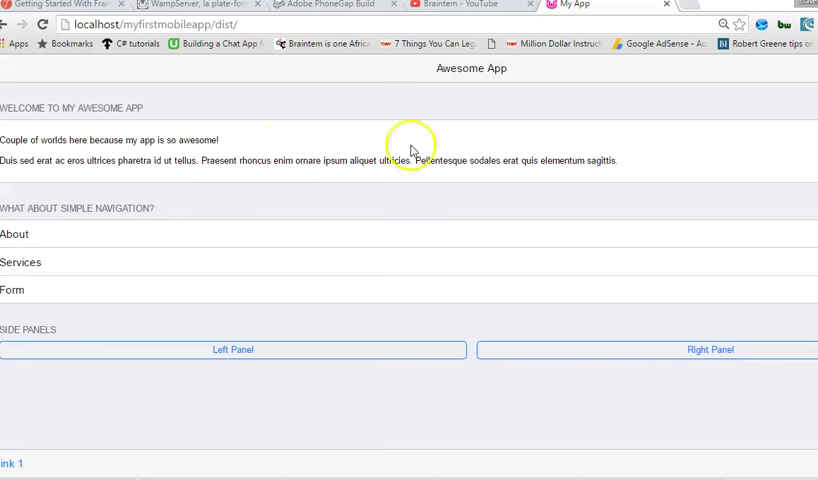
{"action": "mouse_move", "coordinate": [532, 232]}
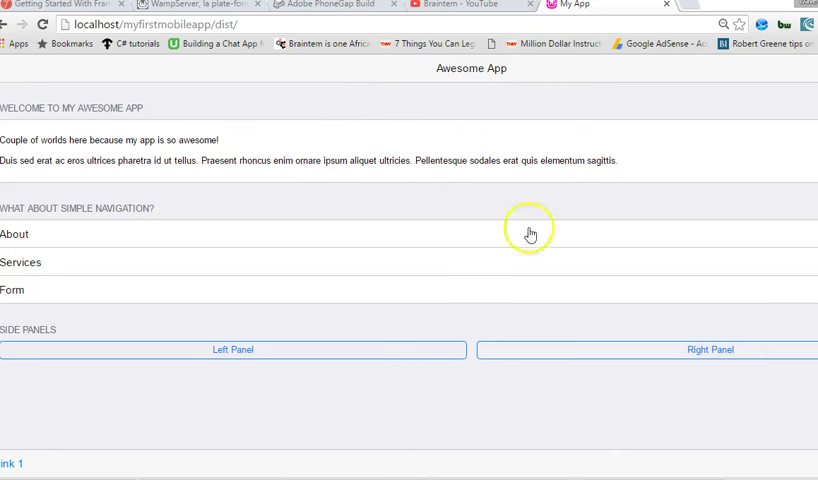
{"action": "mouse_move", "coordinate": [248, 272]}
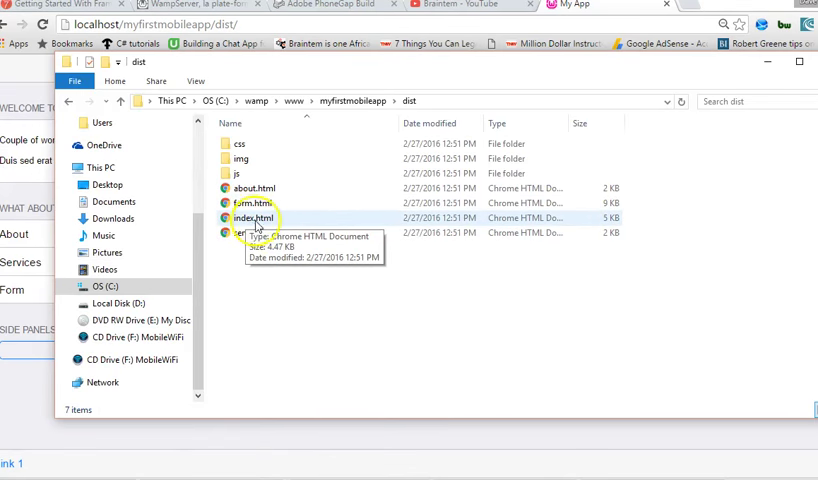
Rename dist's index.html to index2.html, see the 404, then restore the name index.html
{"action": "left_click", "coordinate": [252, 218]}
{"action": "type", "text": "2"}
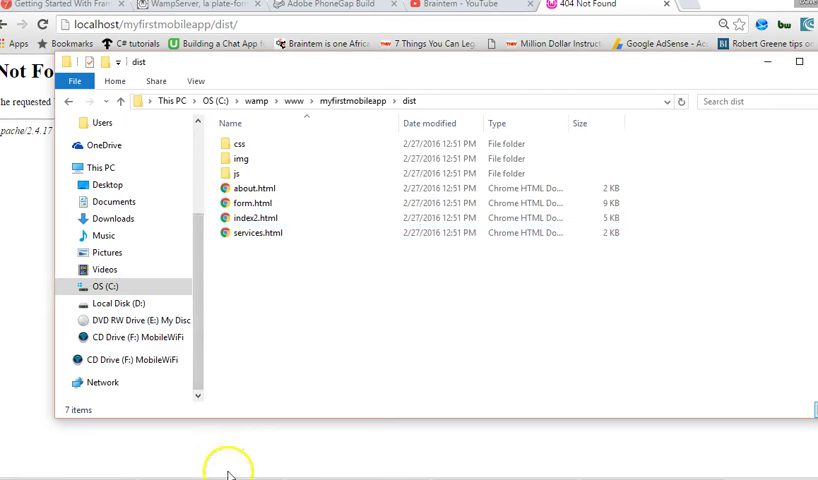
{"action": "left_click", "coordinate": [256, 218]}
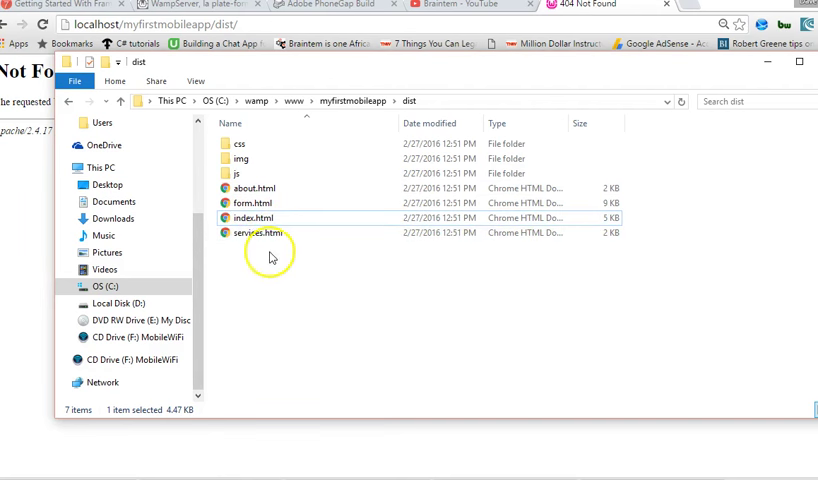
{"action": "right_click", "coordinate": [180, 190]}
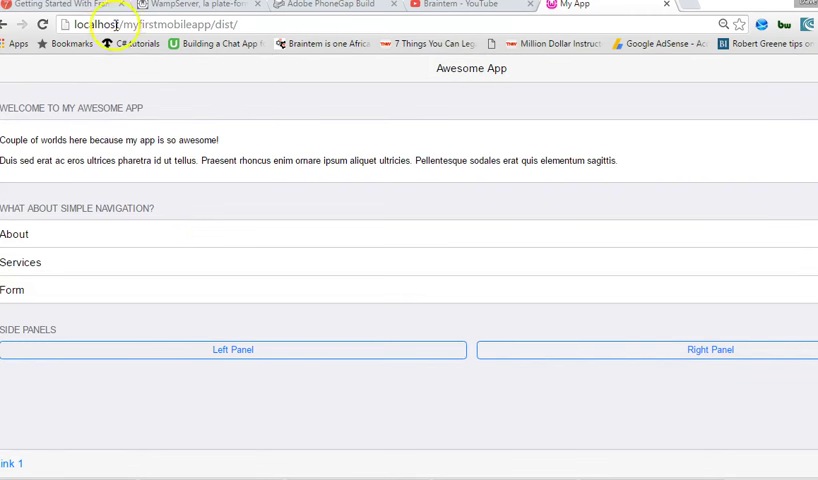
{"action": "mouse_move", "coordinate": [776, 188]}
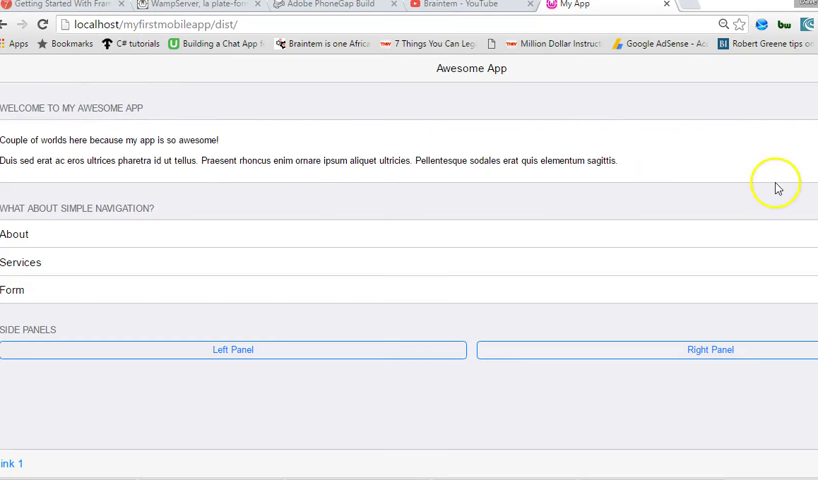
{"action": "mouse_move", "coordinate": [308, 214]}
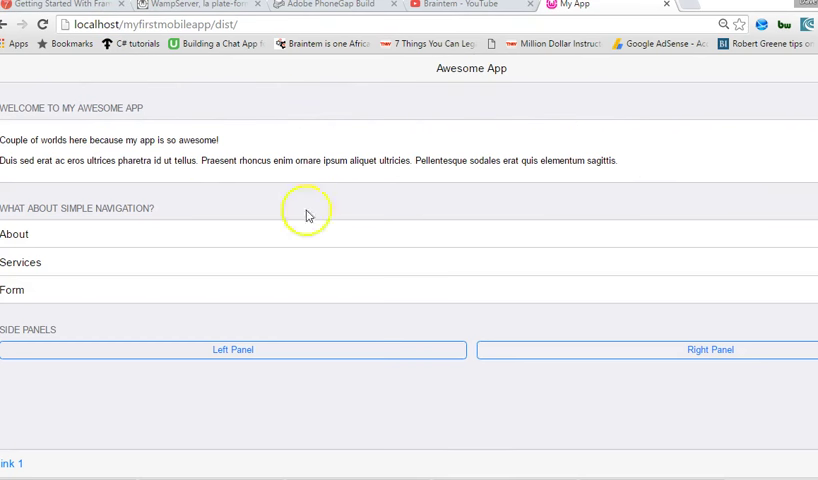
{"action": "mouse_move", "coordinate": [226, 82]}
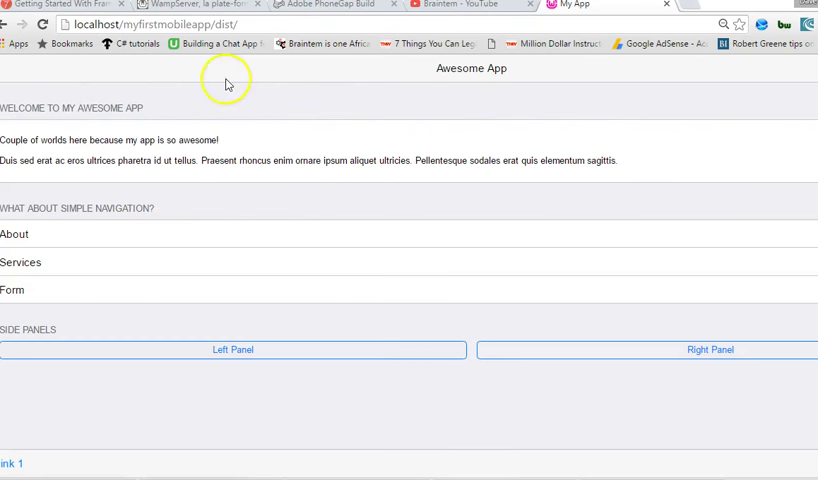
{"action": "mouse_move", "coordinate": [436, 294]}
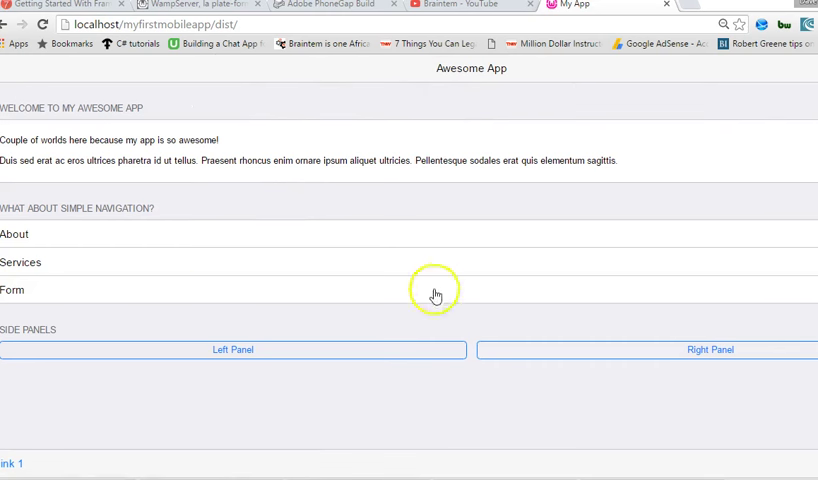
{"action": "mouse_move", "coordinate": [388, 68]}
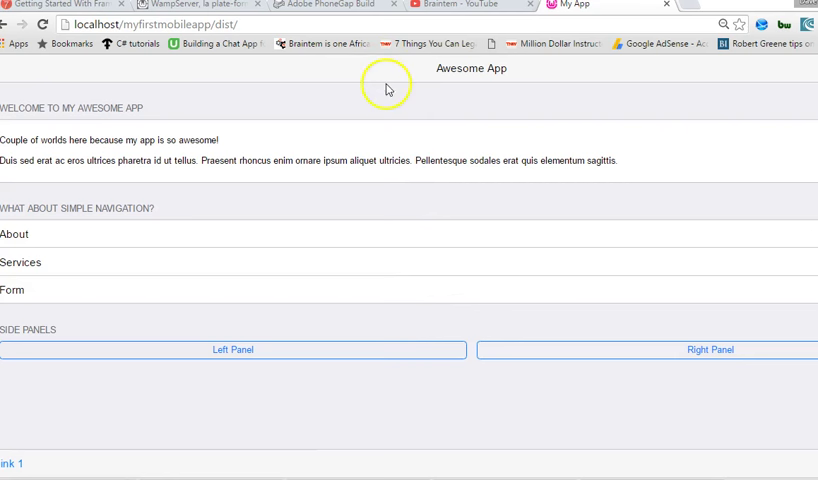
Open Chrome's developer tools on the Awesome App page with F12
{"action": "right_click", "coordinate": [302, 152]}
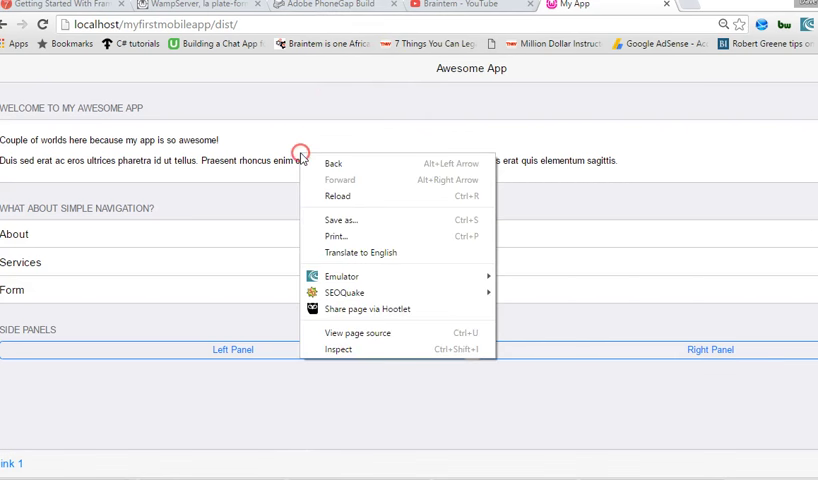
{"action": "mouse_move", "coordinate": [360, 348]}
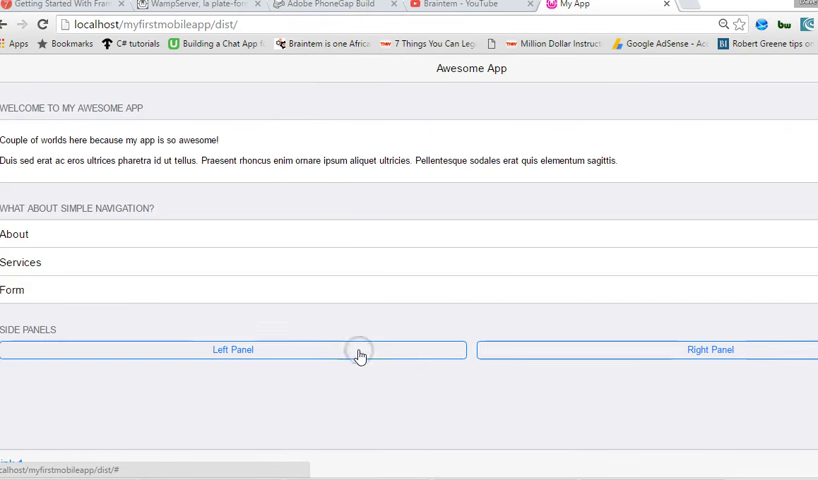
{"action": "key", "text": "F12"}
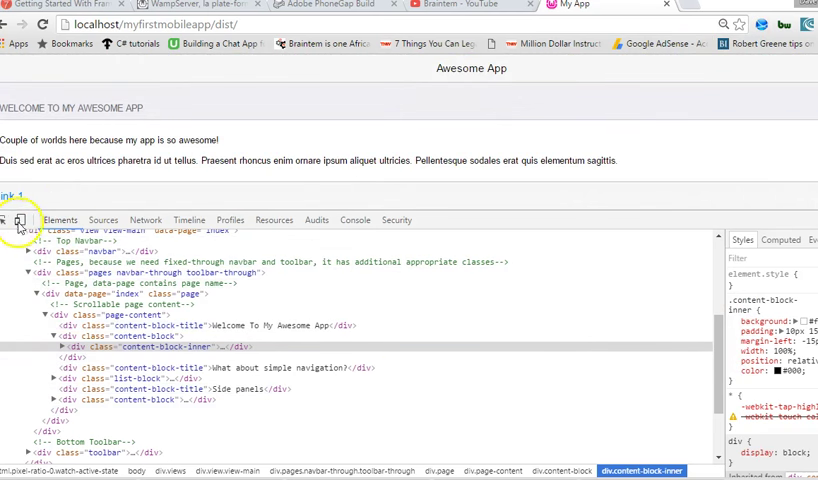
{"action": "mouse_move", "coordinate": [12, 220]}
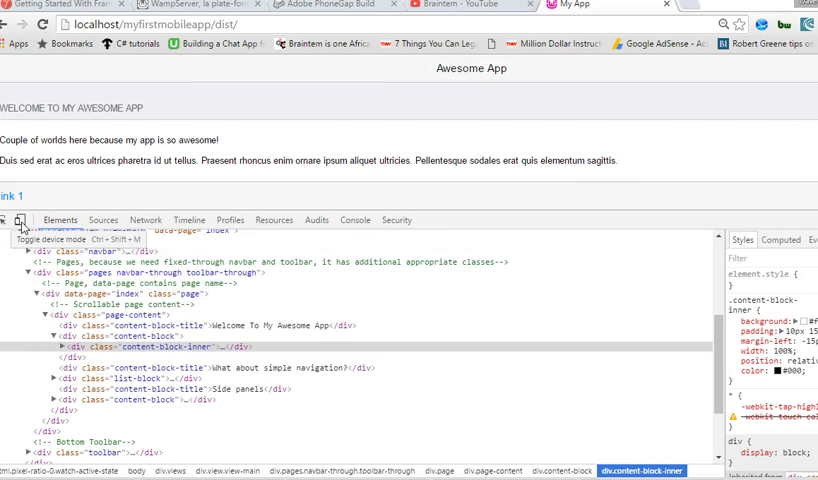
Turn on device emulation to show the app at phone size and browse the device presets
{"action": "left_click", "coordinate": [8, 220]}
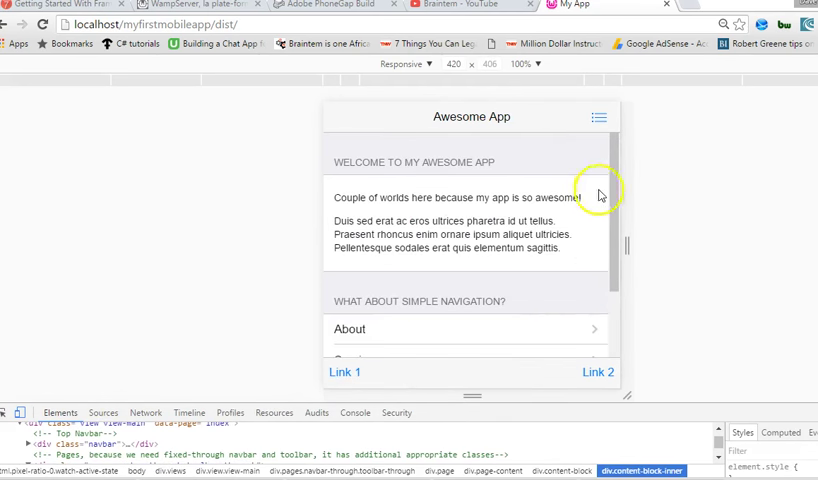
{"action": "scroll", "scroll_direction": "down", "scroll_amount": 3}
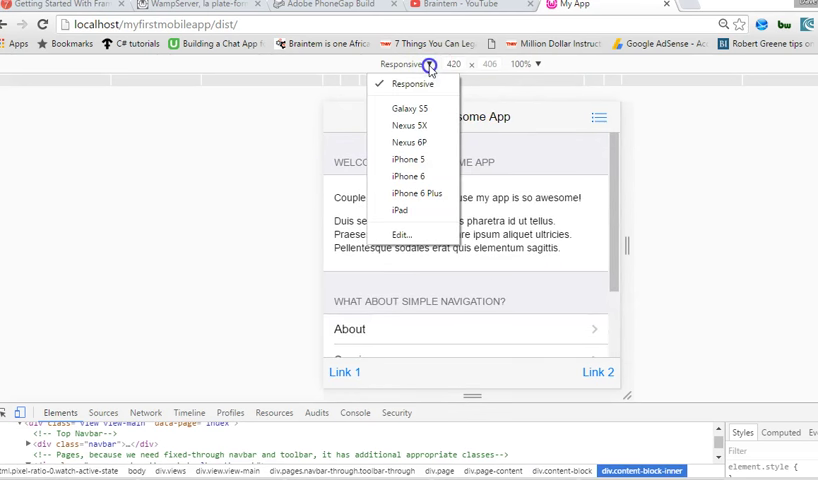
{"action": "mouse_move", "coordinate": [410, 126]}
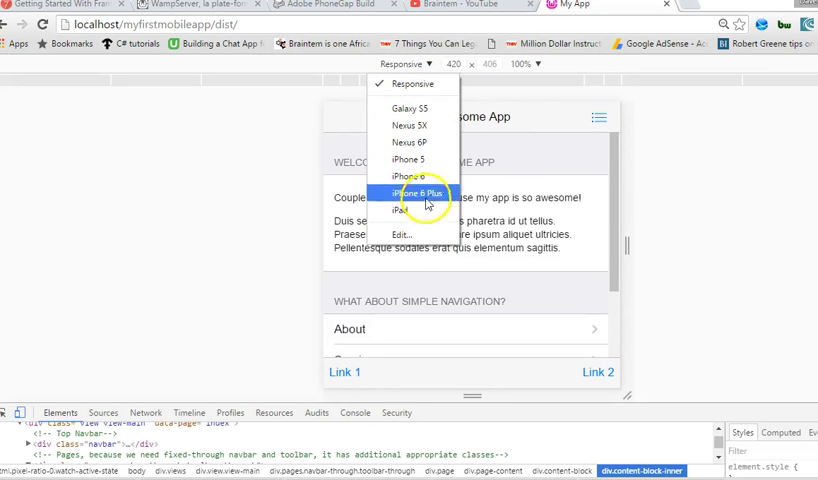
{"action": "mouse_move", "coordinate": [408, 124]}
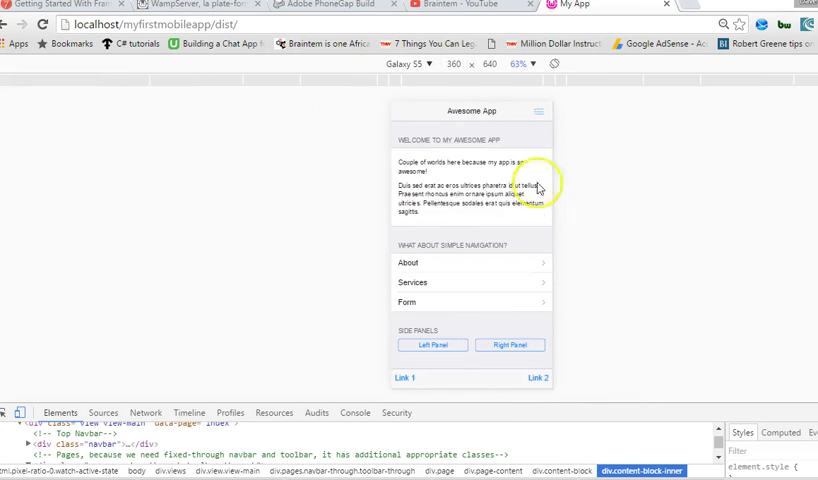
Preview the app as iPhone 6 Plus, then iPad, then return to the device list for Galaxy S5
{"action": "left_click", "coordinate": [428, 64]}
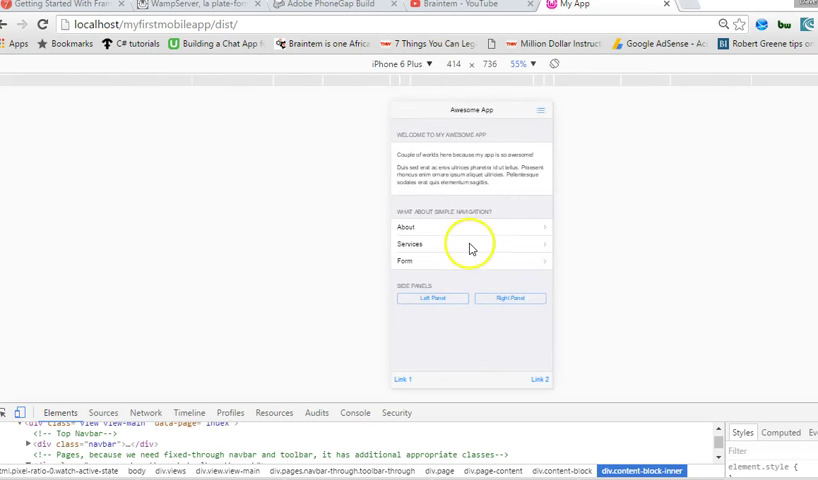
{"action": "left_click", "coordinate": [398, 64]}
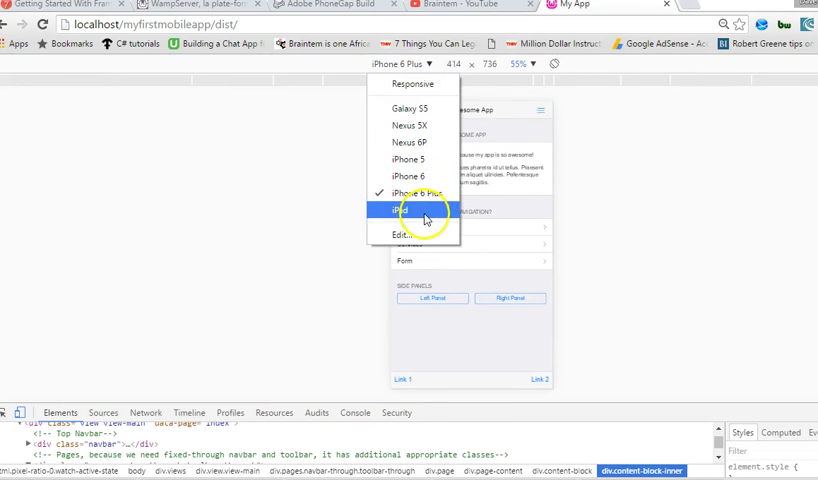
{"action": "left_click", "coordinate": [406, 210]}
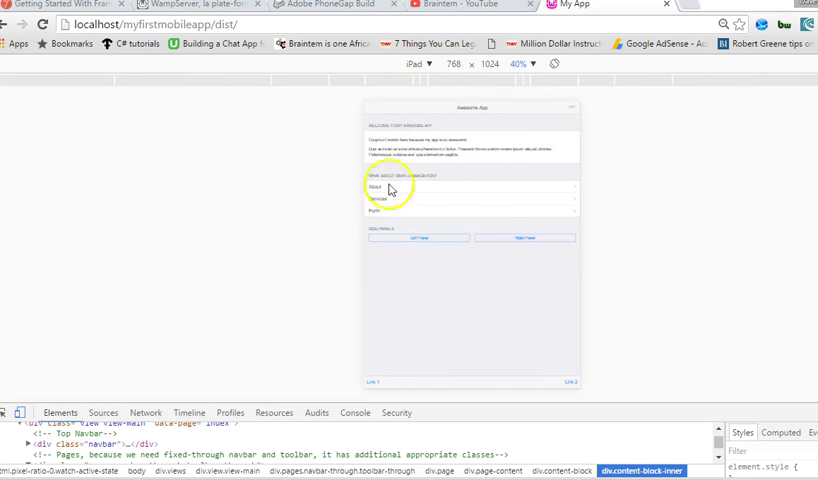
{"action": "mouse_move", "coordinate": [190, 124]}
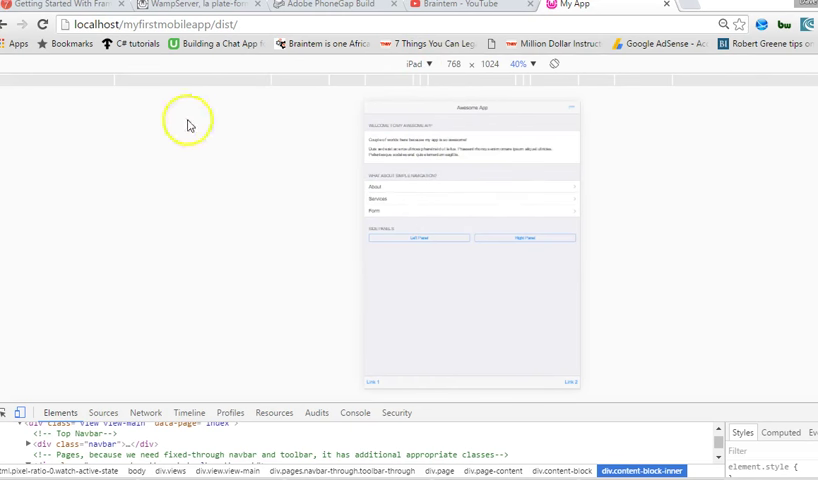
{"action": "mouse_move", "coordinate": [454, 156]}
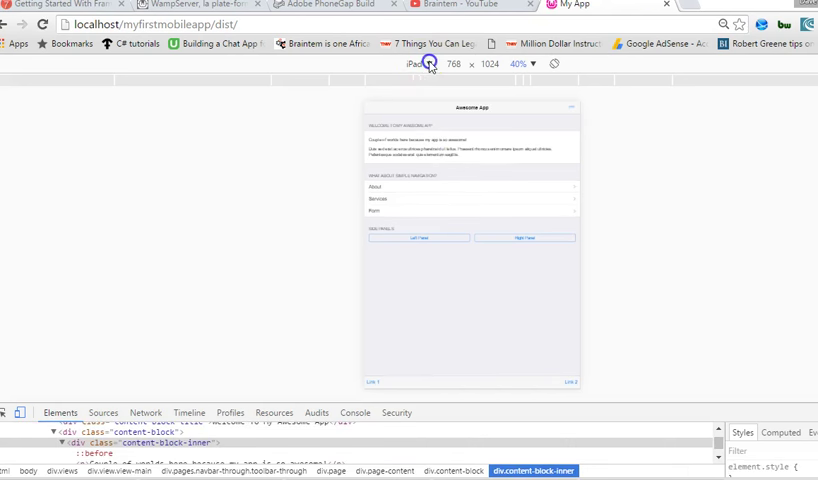
{"action": "left_click", "coordinate": [404, 64]}
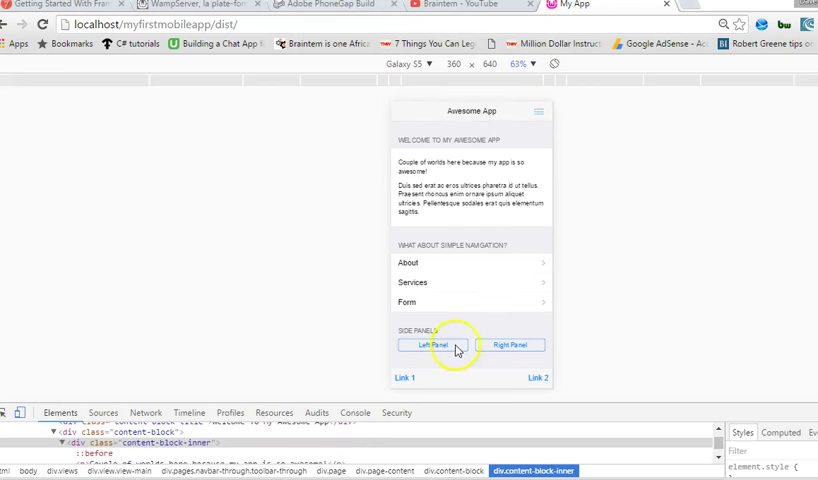
Open and close the app's left and right side panels in the Galaxy S5 preview
{"action": "left_click", "coordinate": [510, 344]}
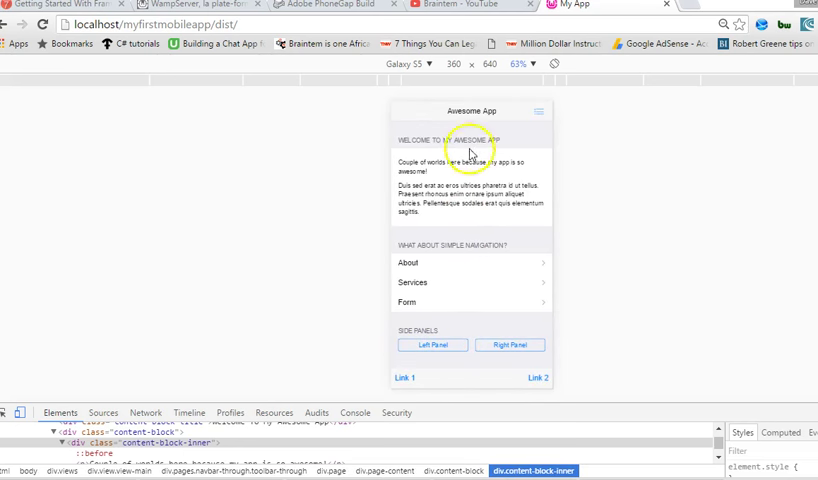
{"action": "left_click", "coordinate": [432, 344]}
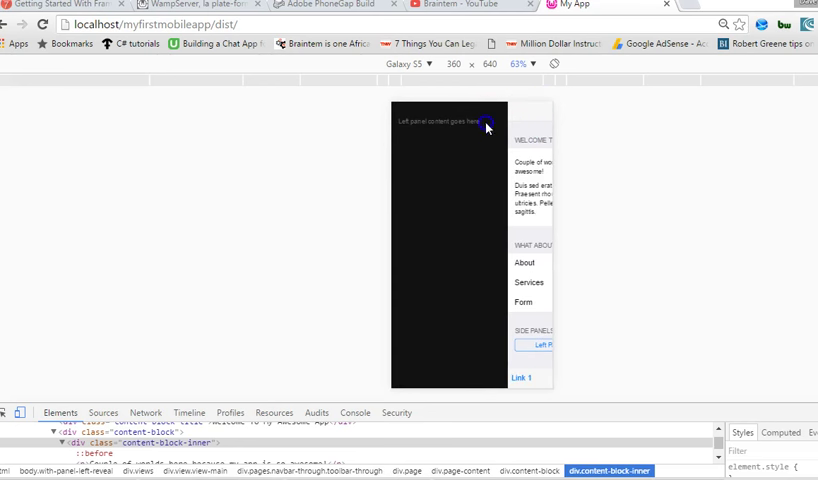
{"action": "left_click", "coordinate": [532, 344]}
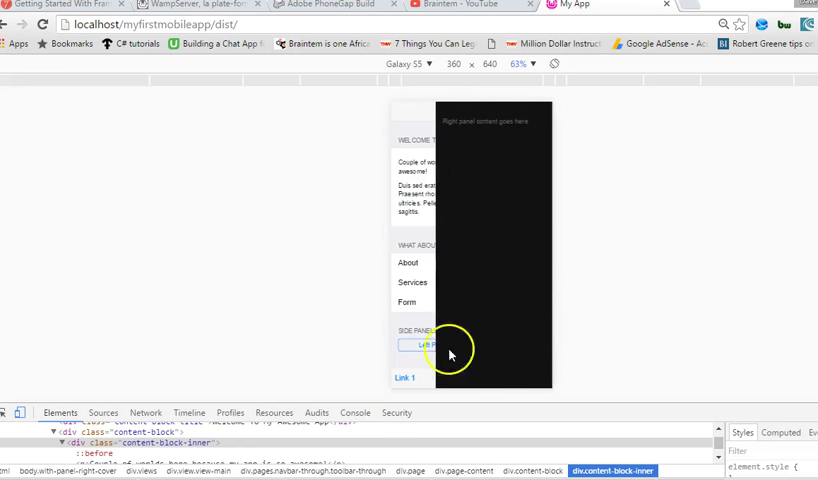
{"action": "left_click", "coordinate": [432, 344]}
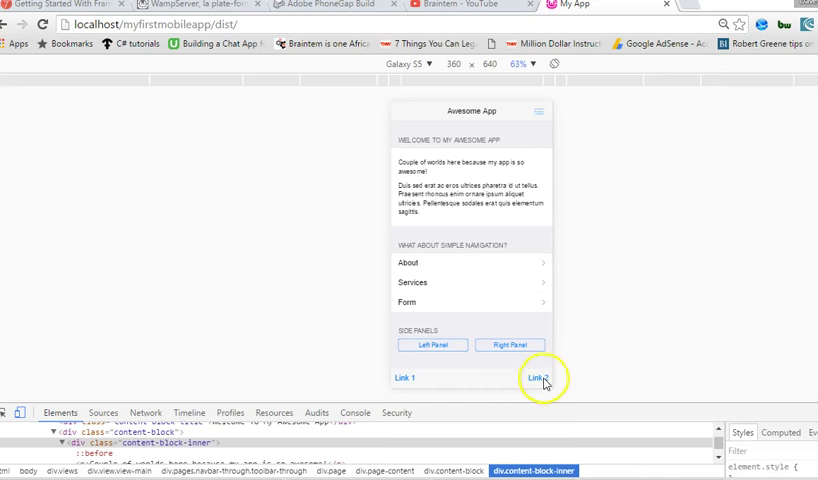
{"action": "mouse_move", "coordinate": [488, 212]}
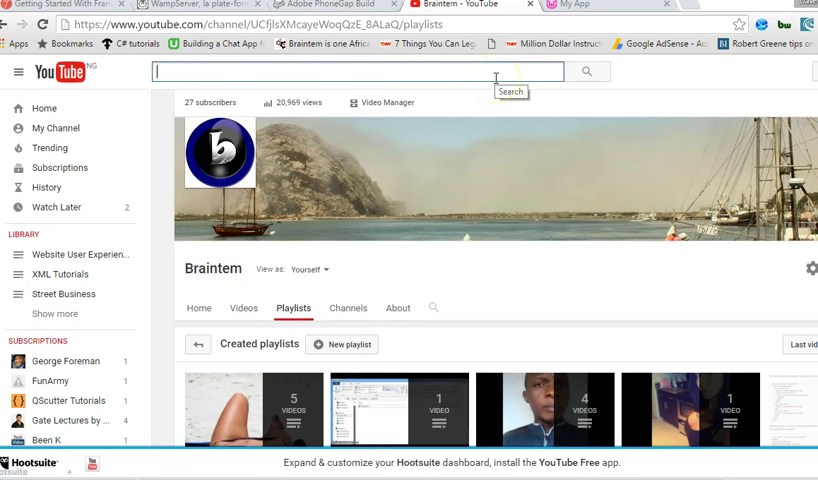
Start searching YouTube for 'braite' from the Braintem channel page
{"action": "type", "text": "braite"}
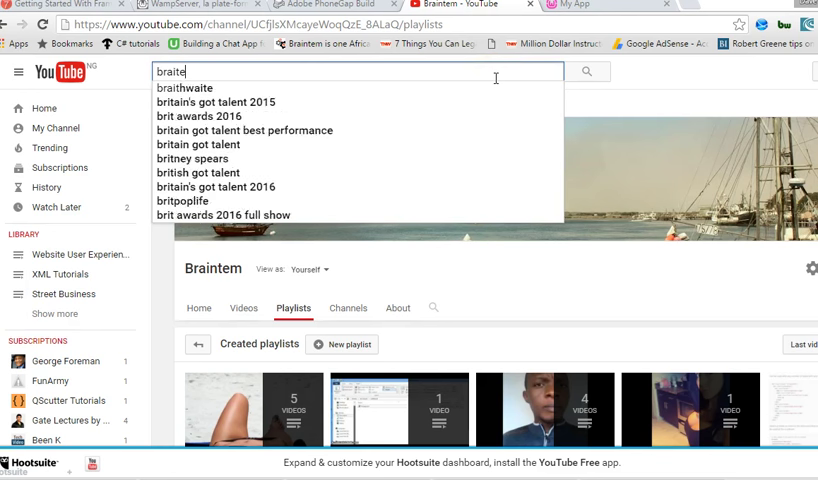